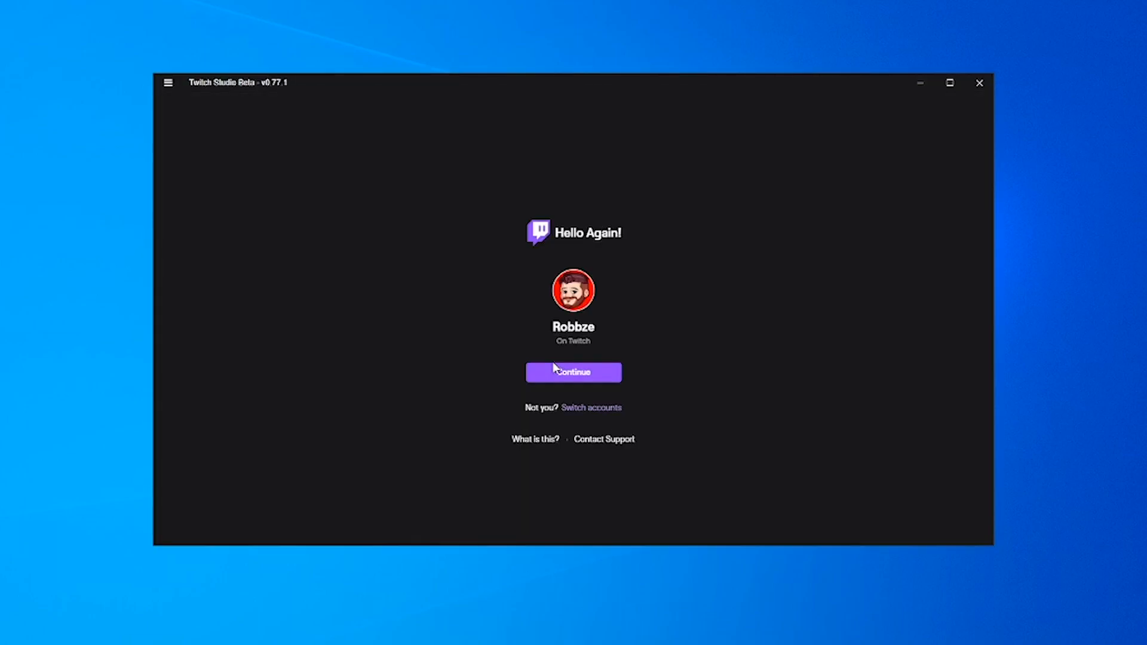
Continue past the Hello Again screen with the already signed-in Twitch account
{"action": "left_click", "coordinate": [574, 372]}
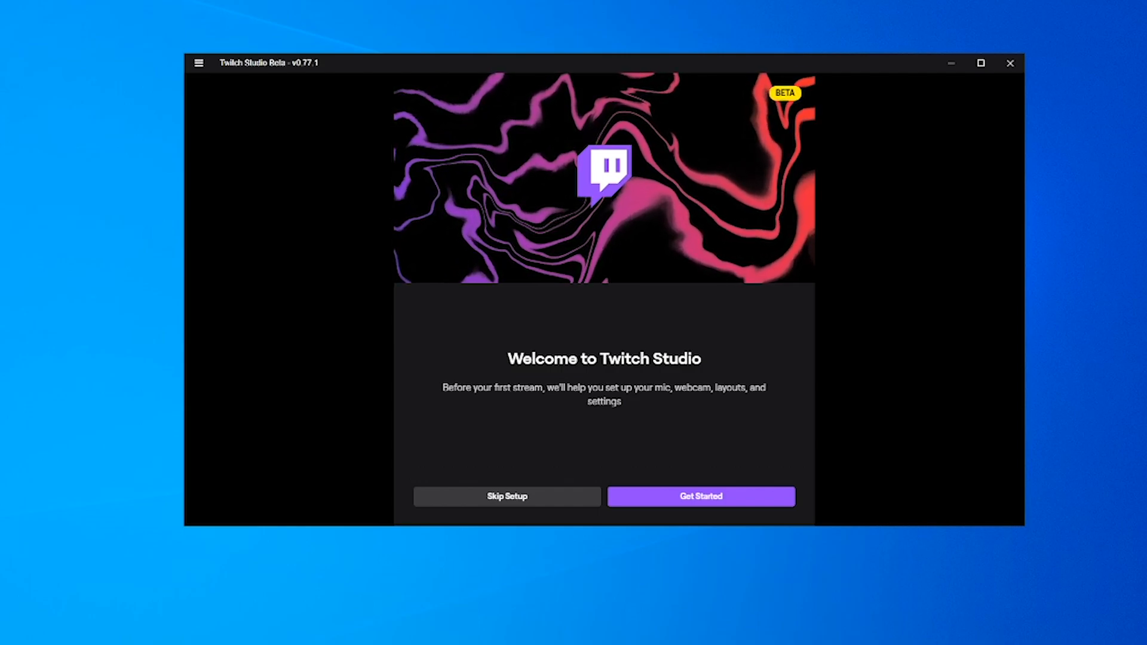
{"action": "mouse_move", "coordinate": [645, 471]}
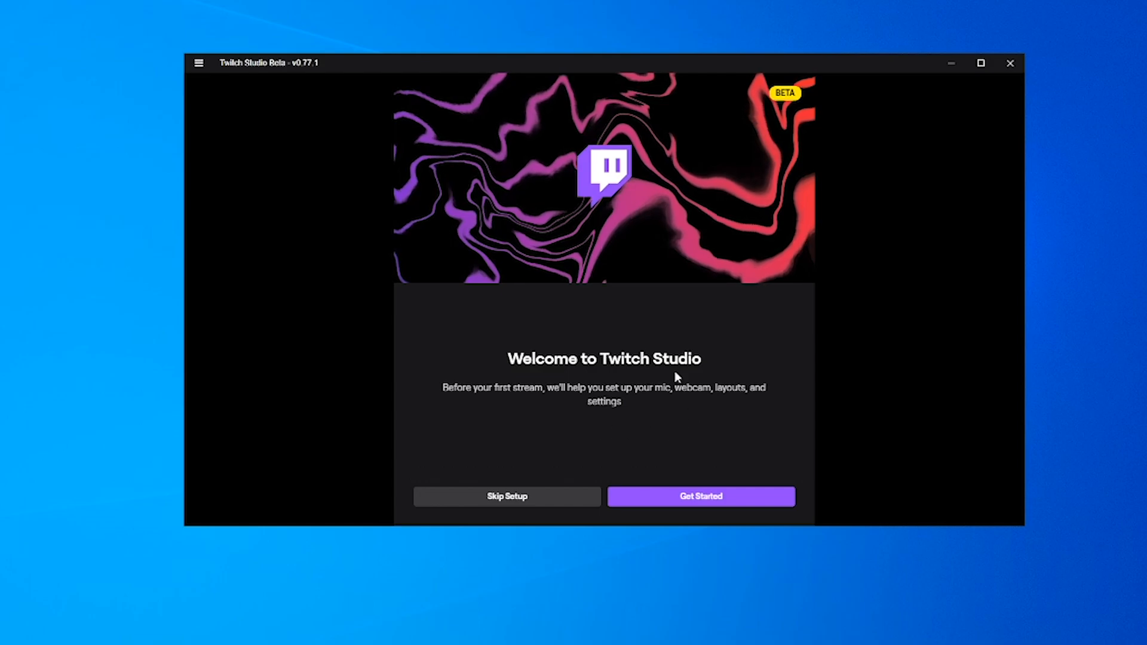
{"action": "mouse_move", "coordinate": [727, 408]}
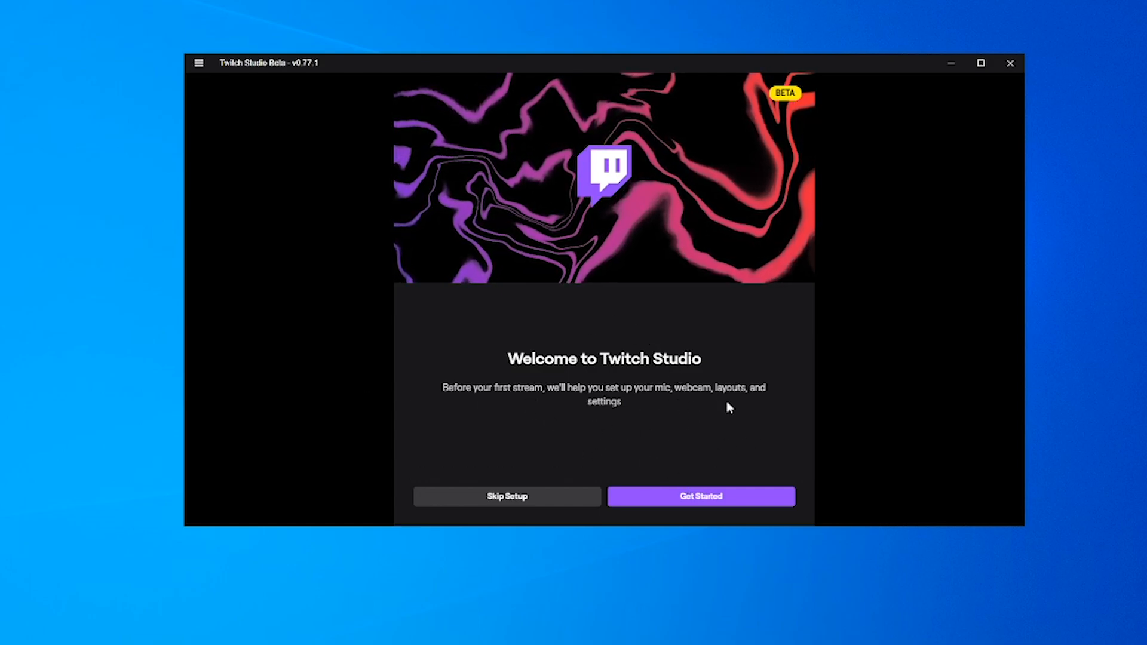
Start guided setup and review the RODE NT-USB mic's noise and loudness filters
{"action": "left_click", "coordinate": [700, 496]}
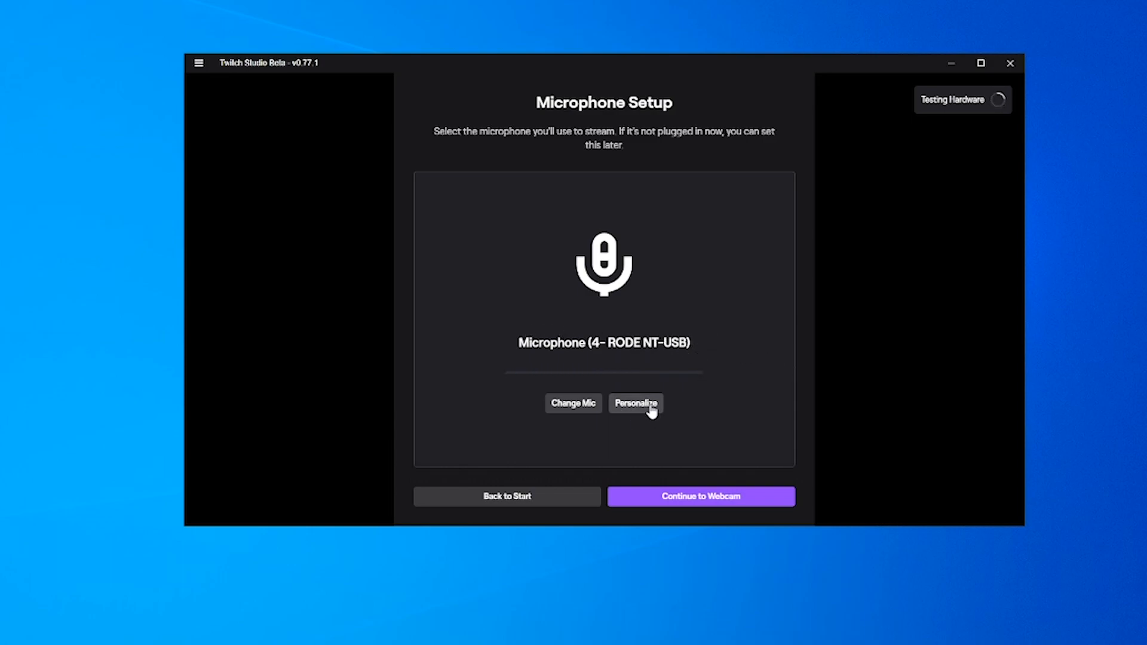
{"action": "left_click", "coordinate": [635, 404]}
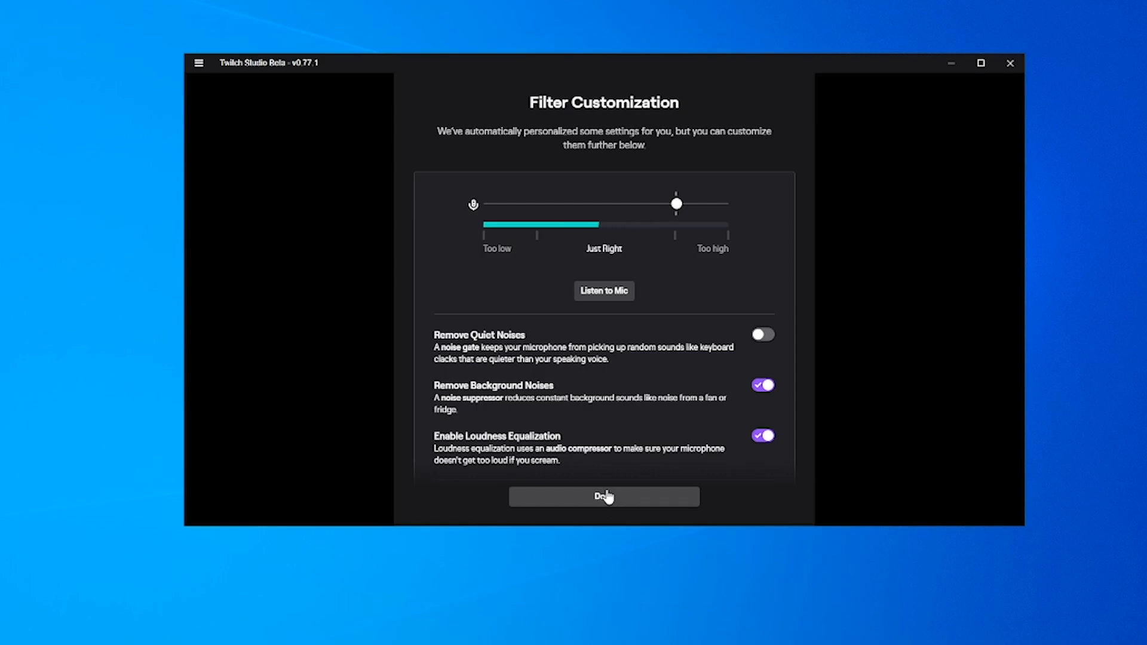
{"action": "left_click", "coordinate": [603, 497]}
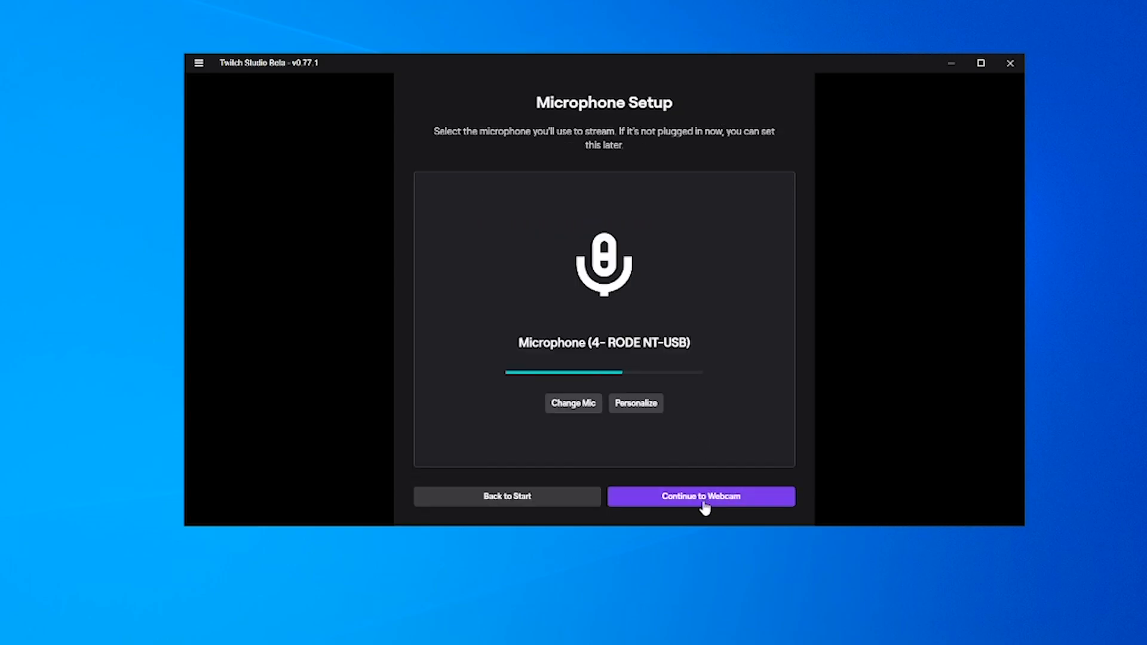
Pick the c922 webcam and preview Warm, Vibrant, Faded, Ink and X-Ray filters, ending on Default
{"action": "left_click", "coordinate": [700, 495]}
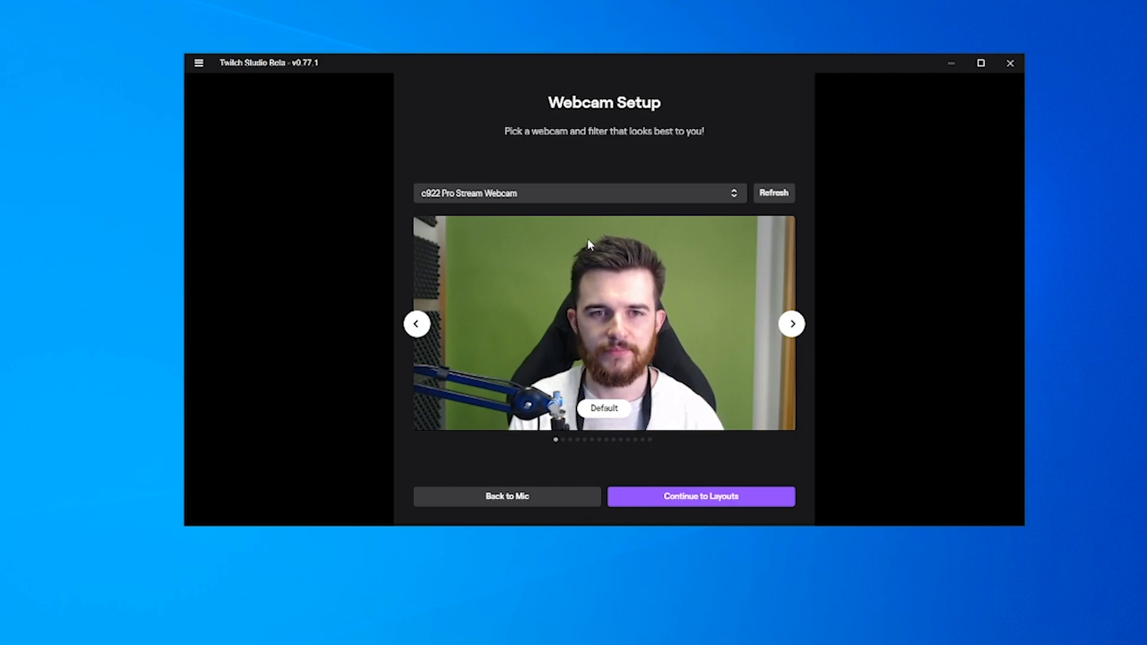
{"action": "left_click", "coordinate": [579, 193]}
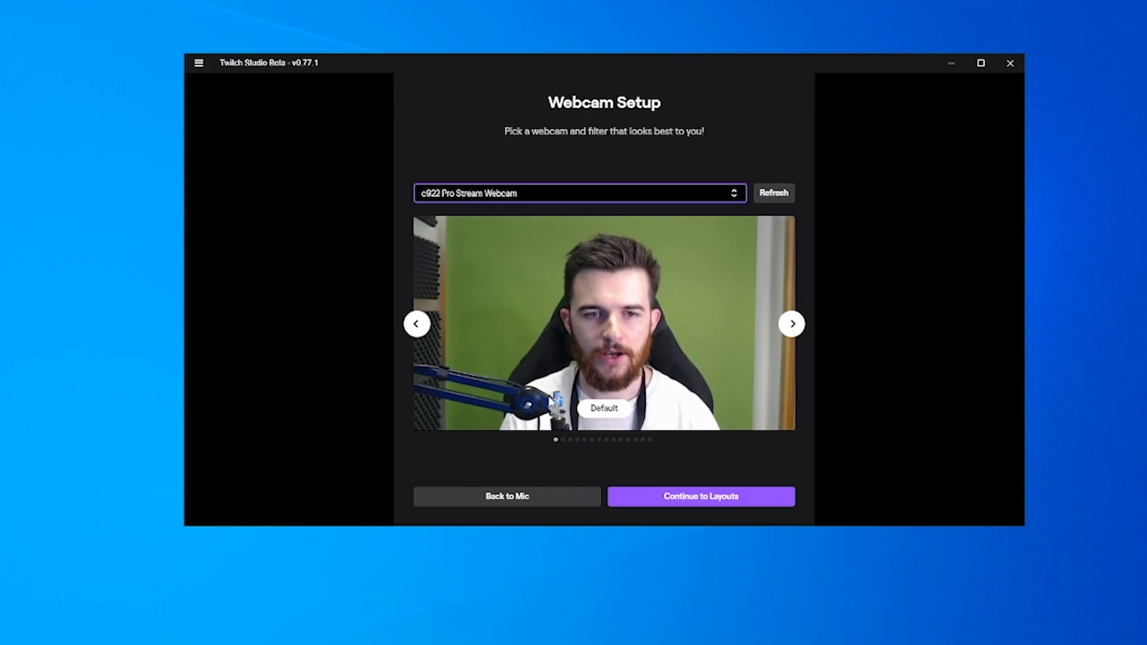
{"action": "left_click", "coordinate": [792, 324]}
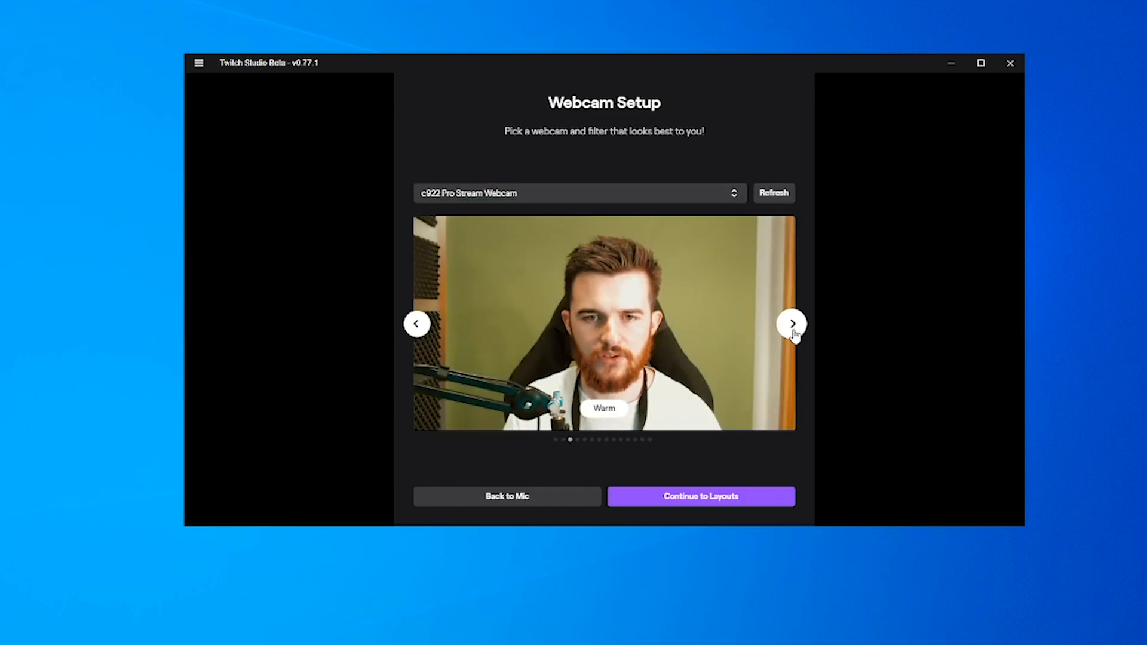
{"action": "left_click", "coordinate": [792, 323]}
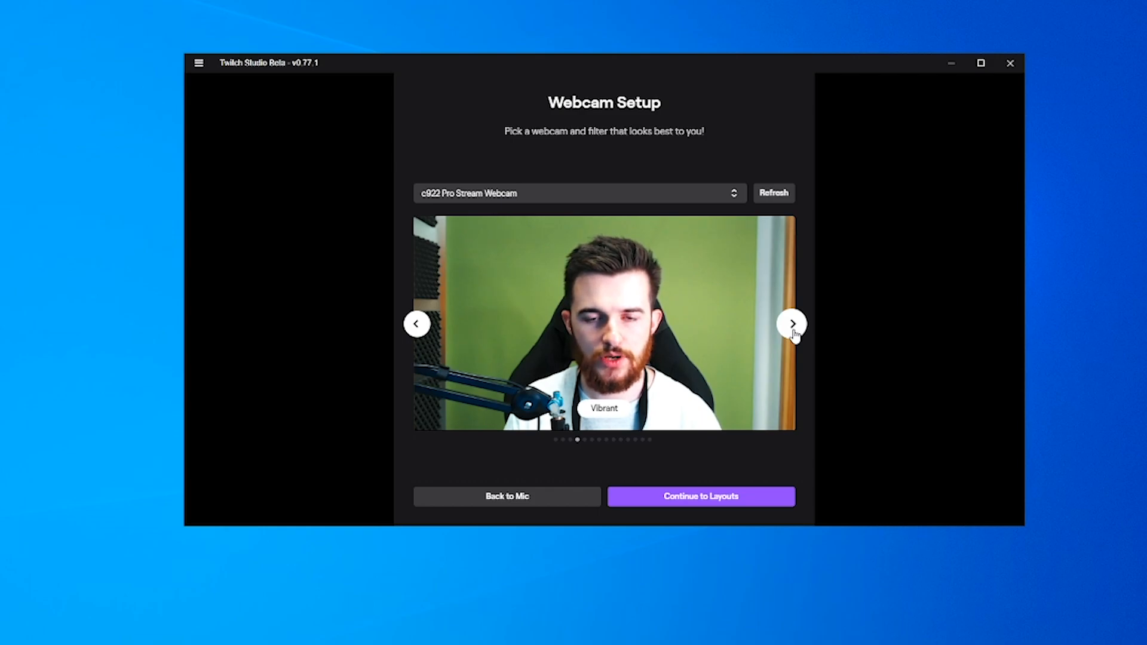
{"action": "left_click", "coordinate": [792, 324]}
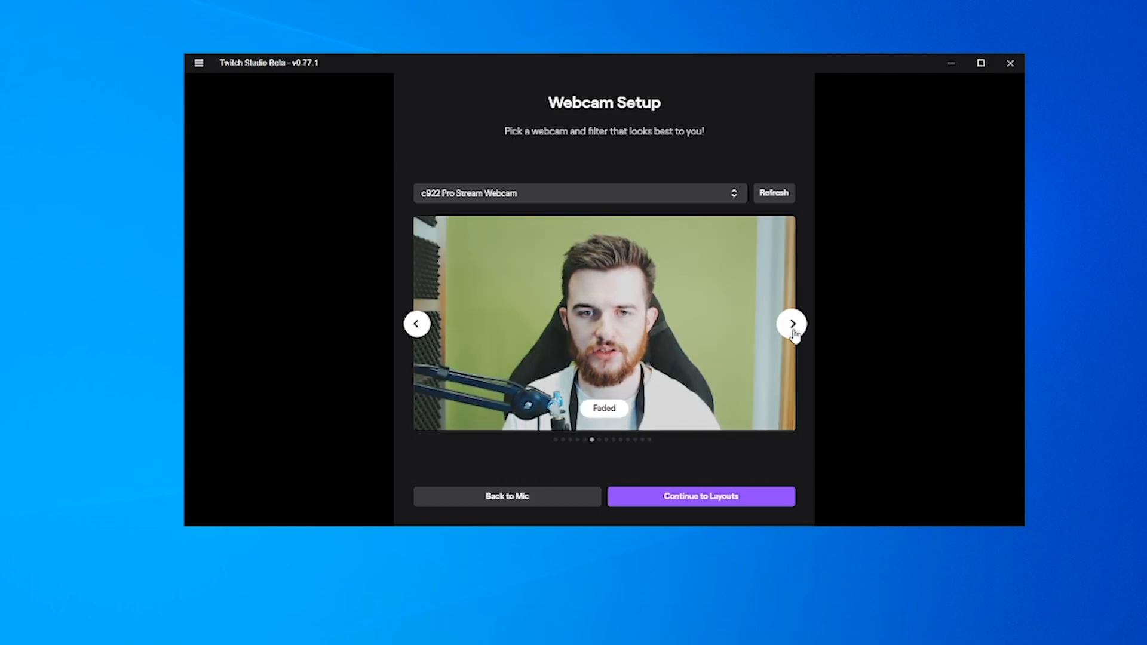
{"action": "left_click", "coordinate": [793, 323]}
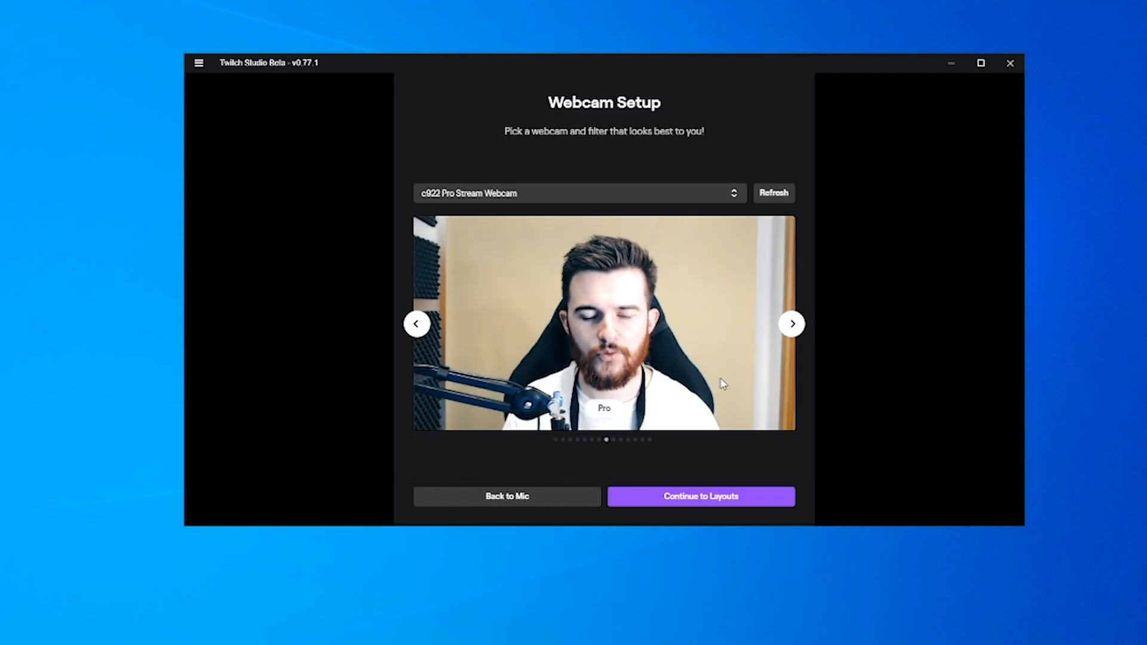
{"action": "left_click", "coordinate": [791, 323]}
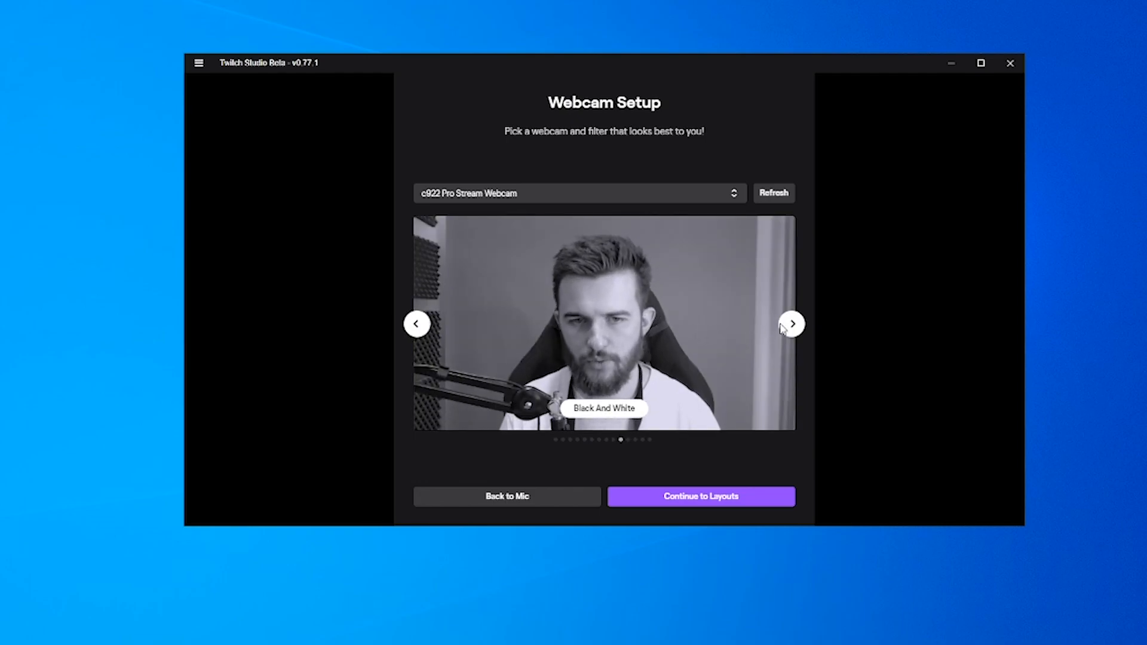
{"action": "left_click", "coordinate": [793, 323]}
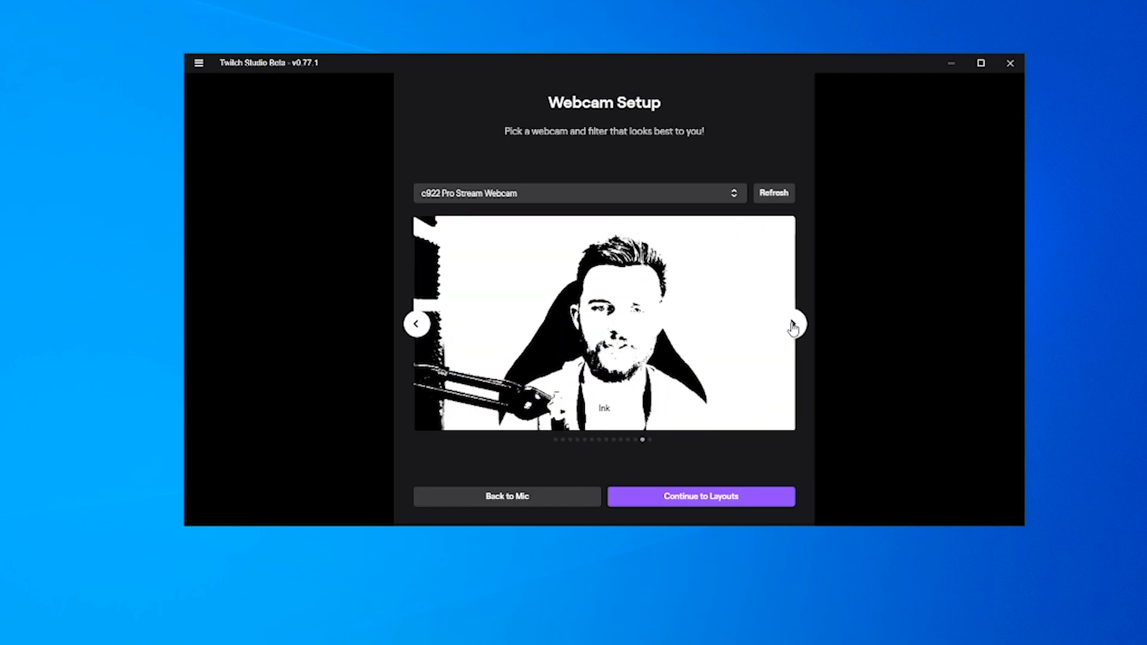
{"action": "left_click", "coordinate": [792, 323]}
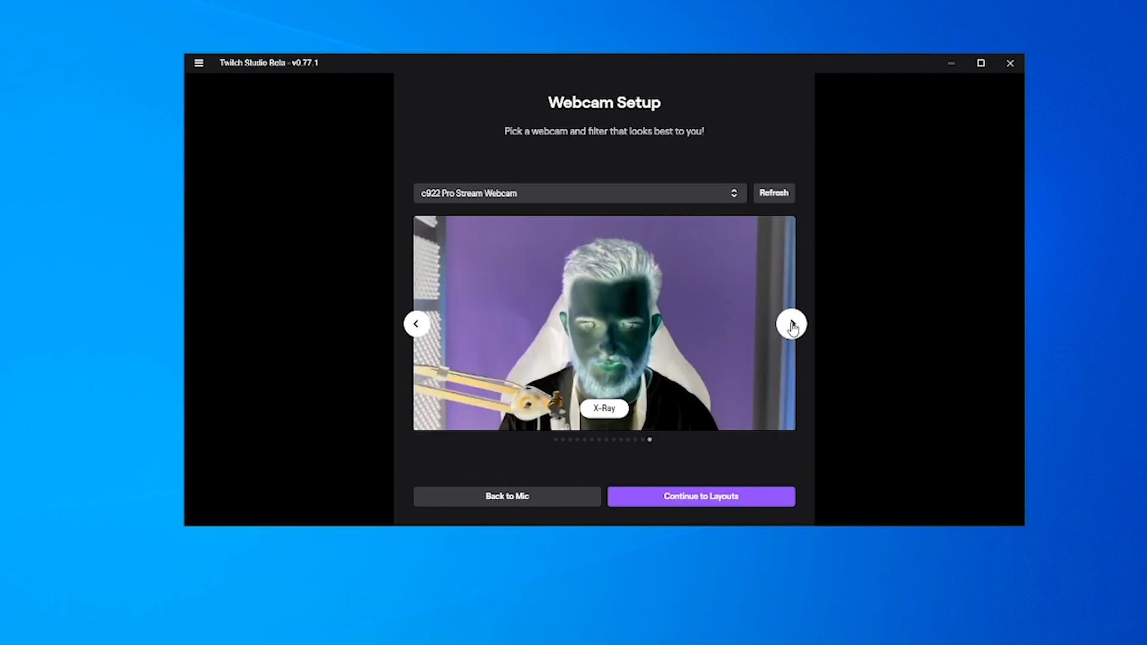
{"action": "left_click", "coordinate": [792, 323]}
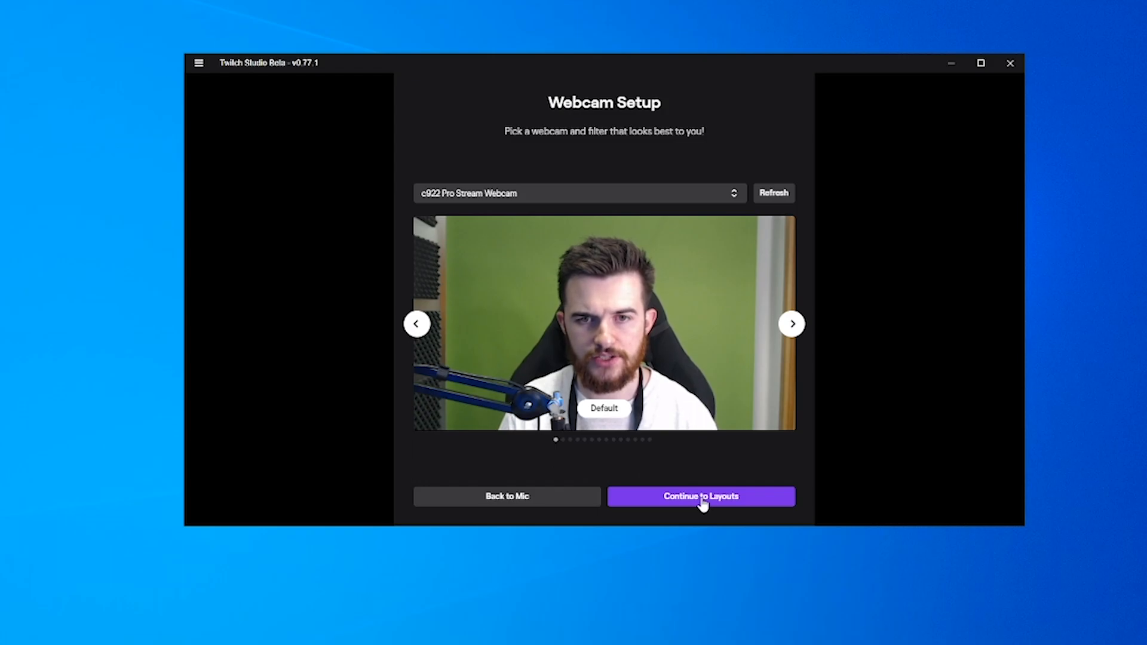
Advance to Stream Layouts listing the Main, Be Right Back and Downtime layouts
{"action": "left_click", "coordinate": [699, 496]}
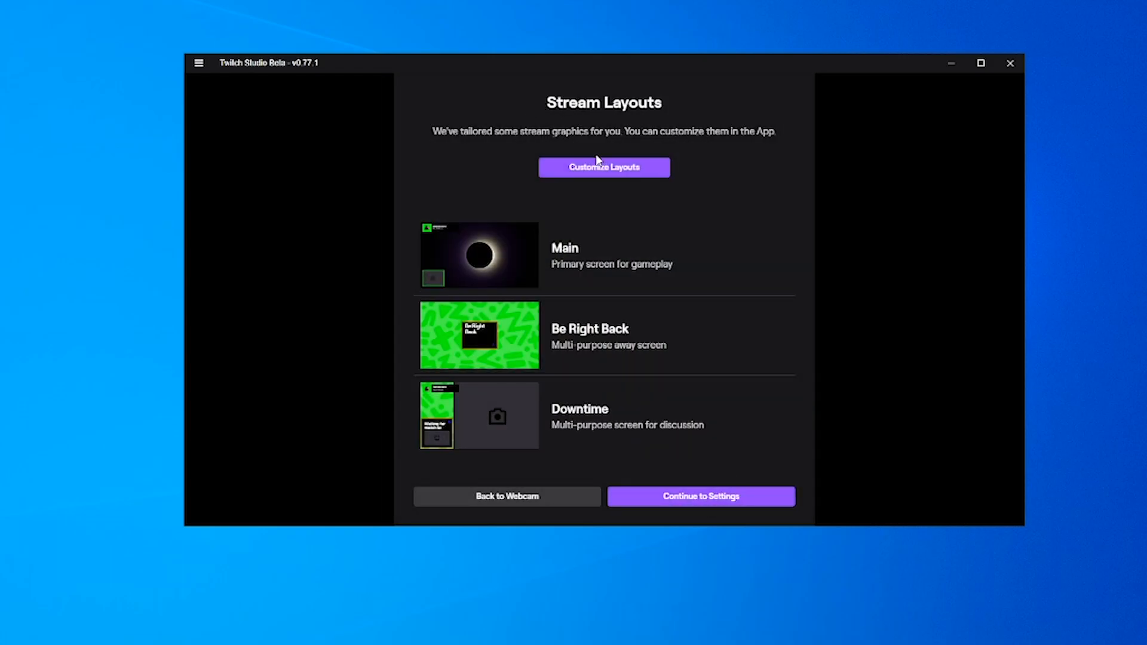
{"action": "mouse_move", "coordinate": [644, 137]}
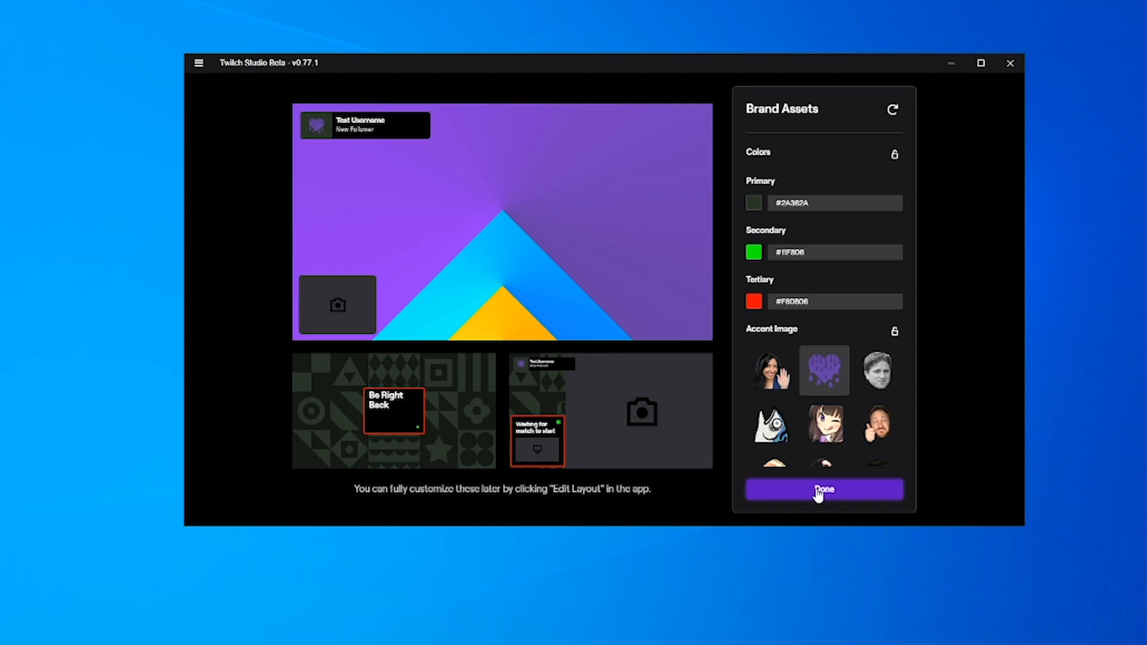
Finish layout branding to reach Stream Quality Settings at 1080p60, 6Mbps
{"action": "left_click", "coordinate": [824, 489]}
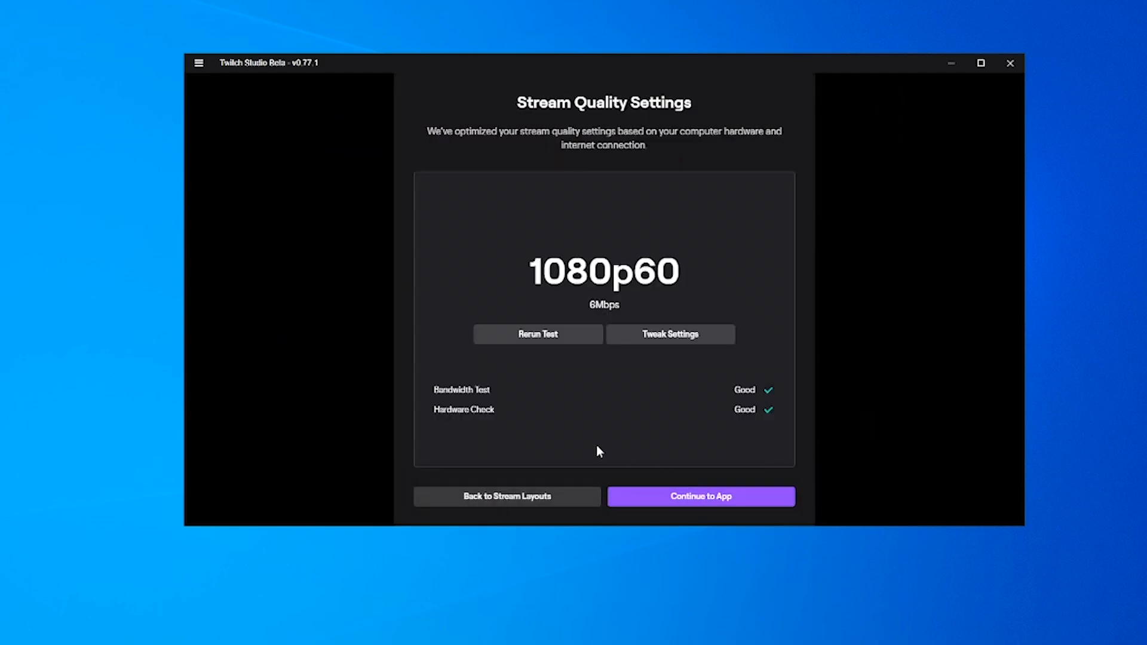
{"action": "mouse_move", "coordinate": [645, 423]}
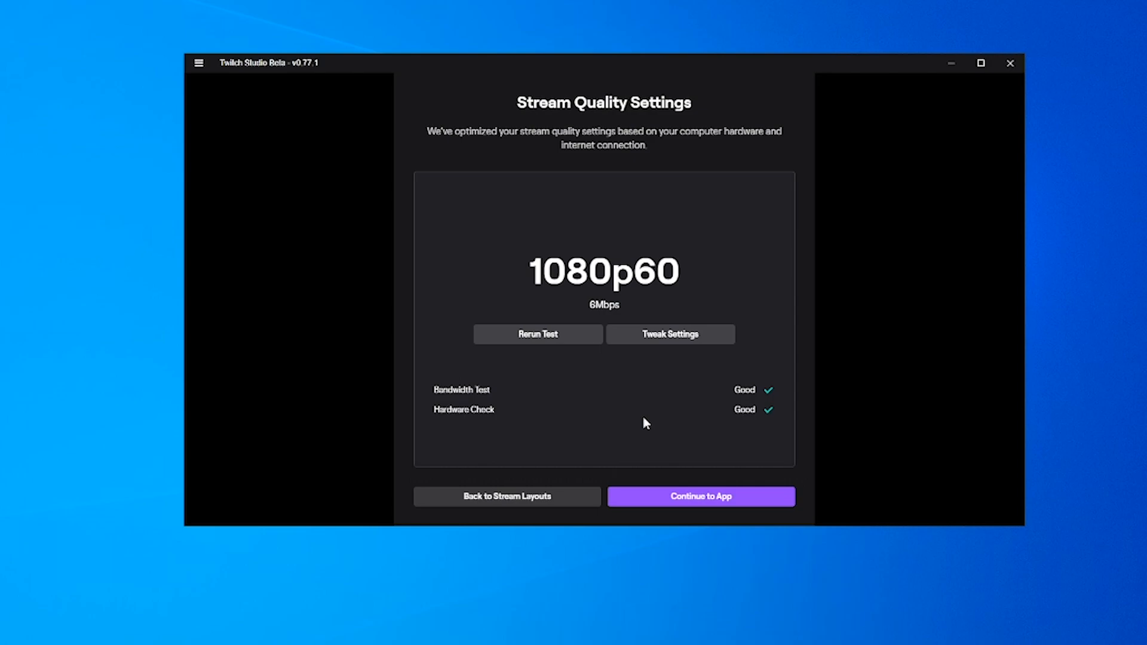
{"action": "mouse_move", "coordinate": [580, 292]}
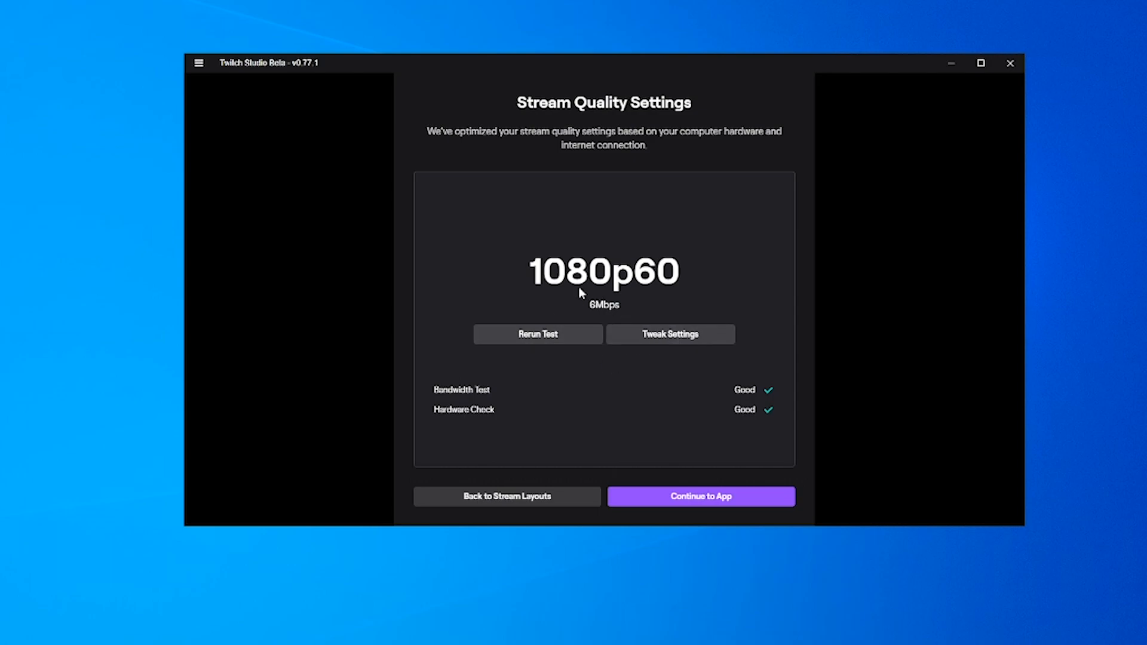
{"action": "mouse_move", "coordinate": [595, 408]}
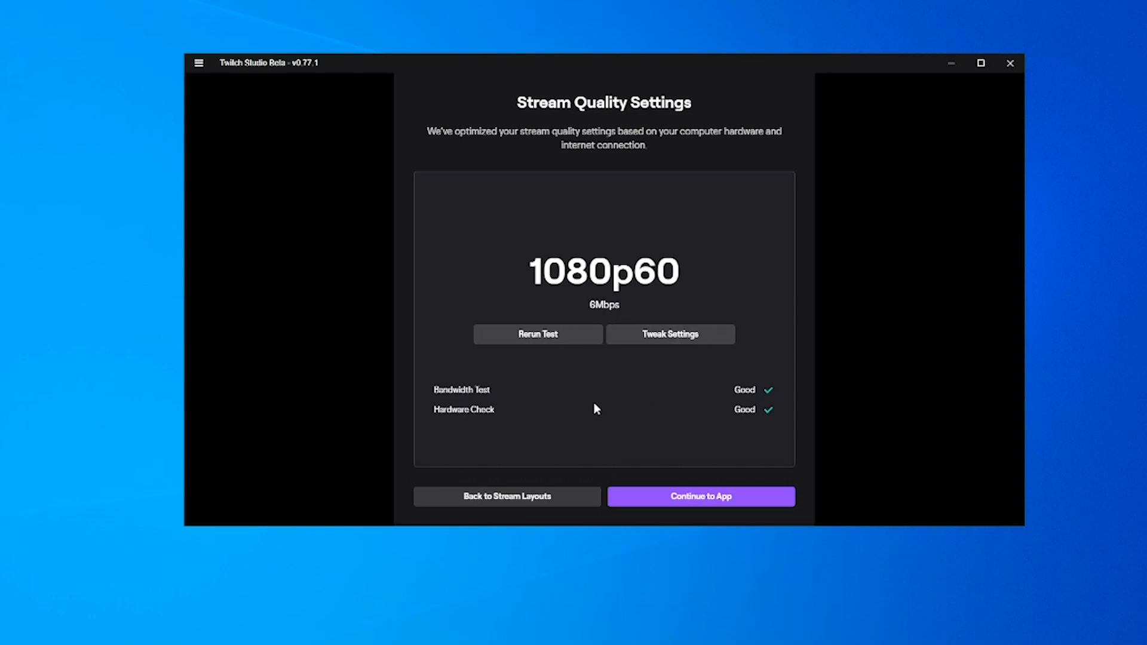
{"action": "mouse_move", "coordinate": [734, 415]}
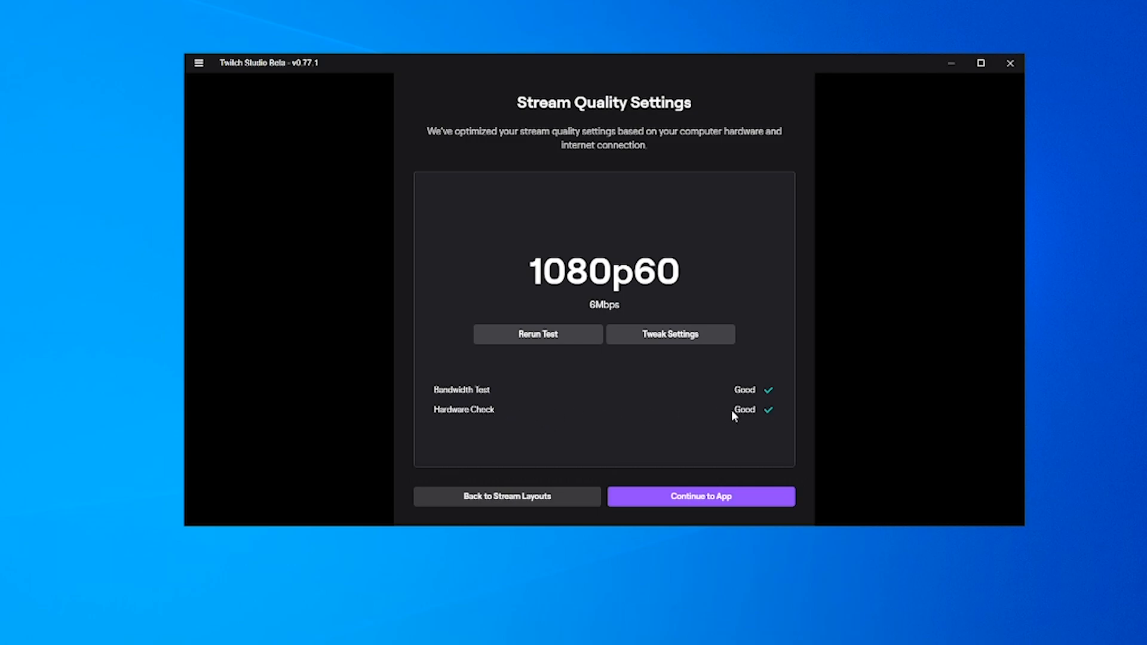
Keep Nvidia NVENC as the encoder and 1920x1080 as the stream resolution
{"action": "left_click", "coordinate": [669, 335]}
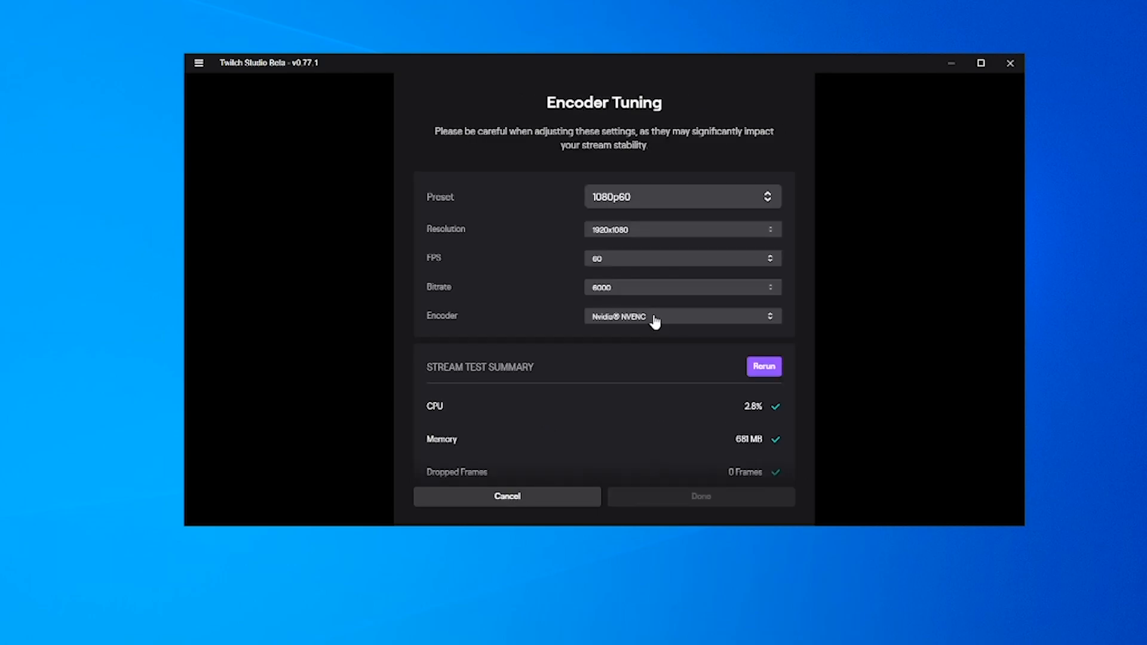
{"action": "left_click", "coordinate": [681, 315]}
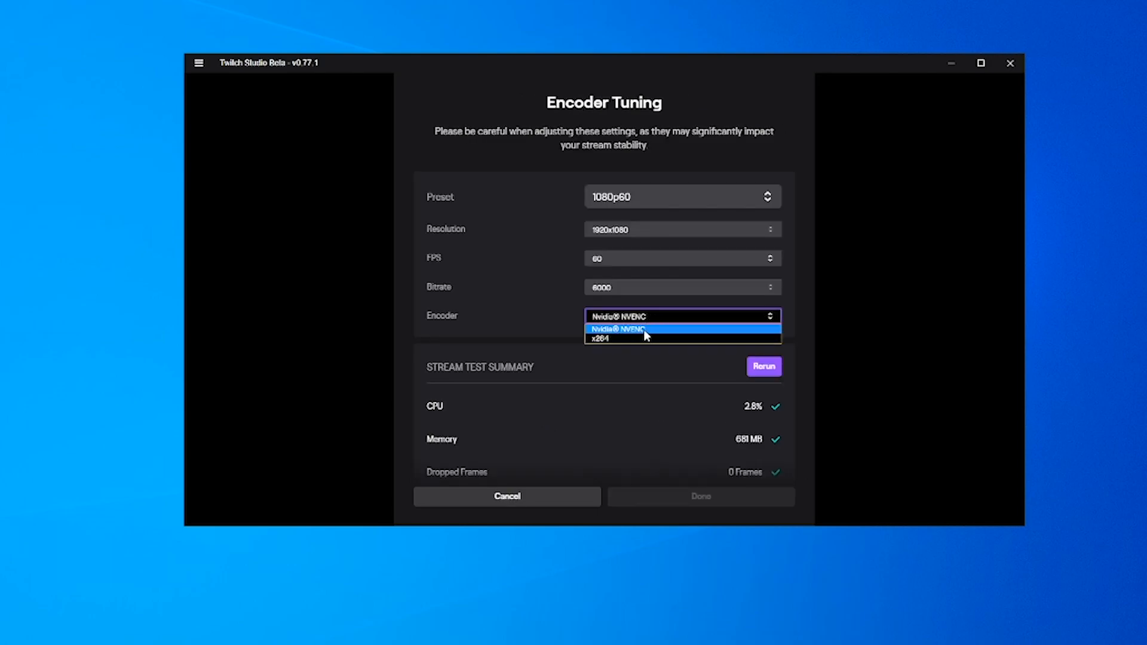
{"action": "left_click", "coordinate": [619, 329]}
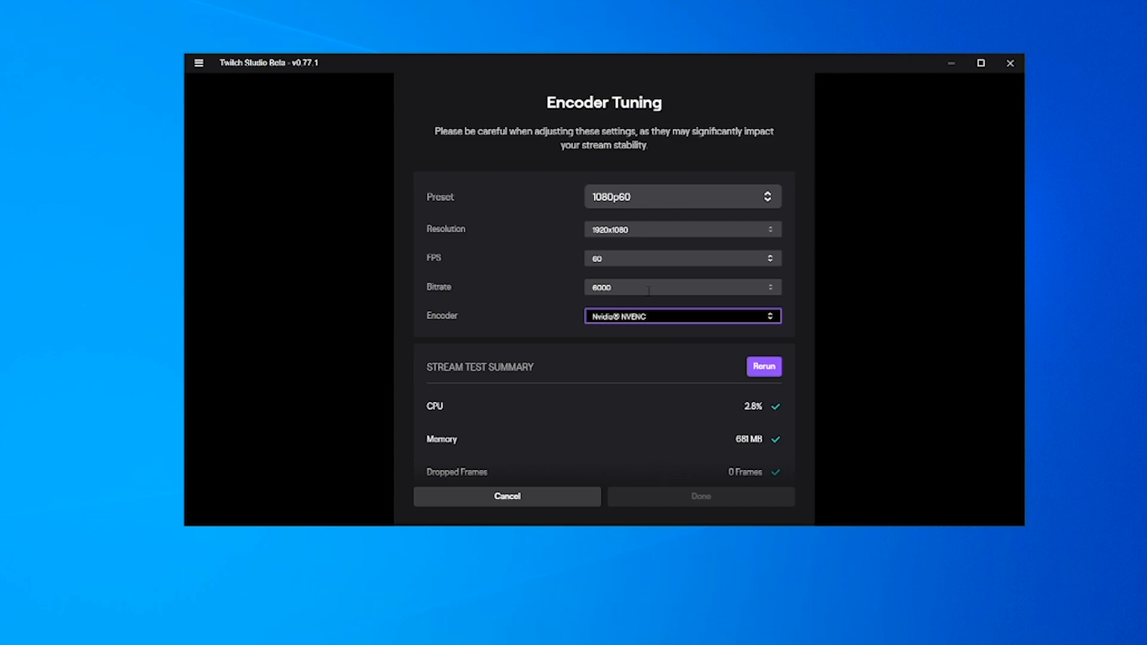
{"action": "mouse_move", "coordinate": [575, 228]}
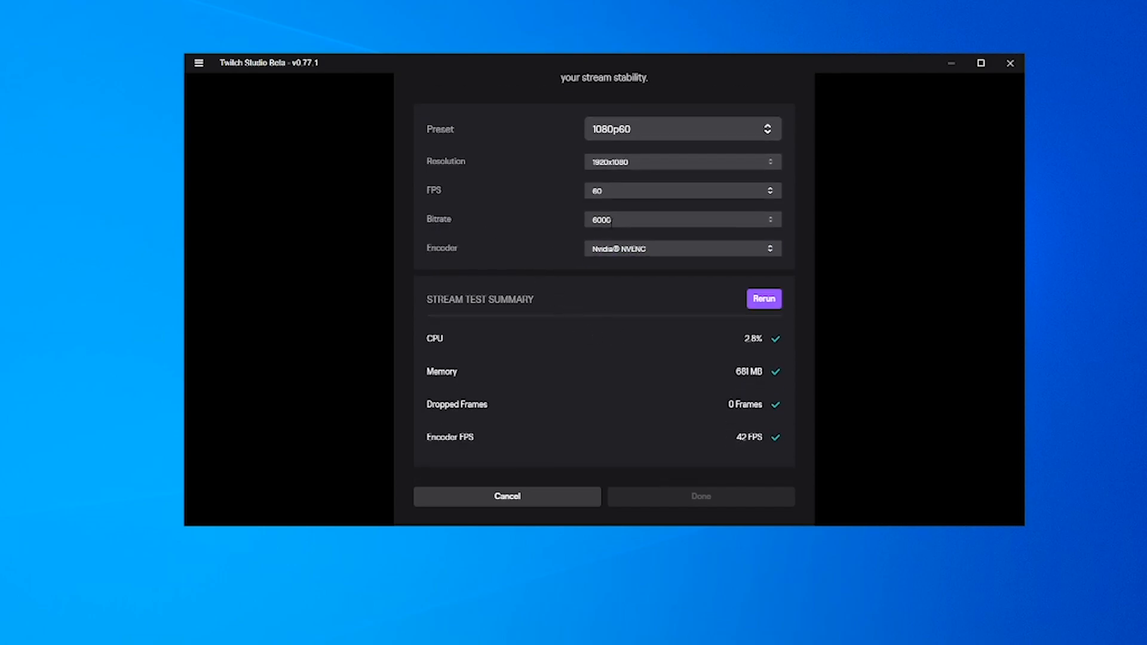
{"action": "mouse_move", "coordinate": [481, 329]}
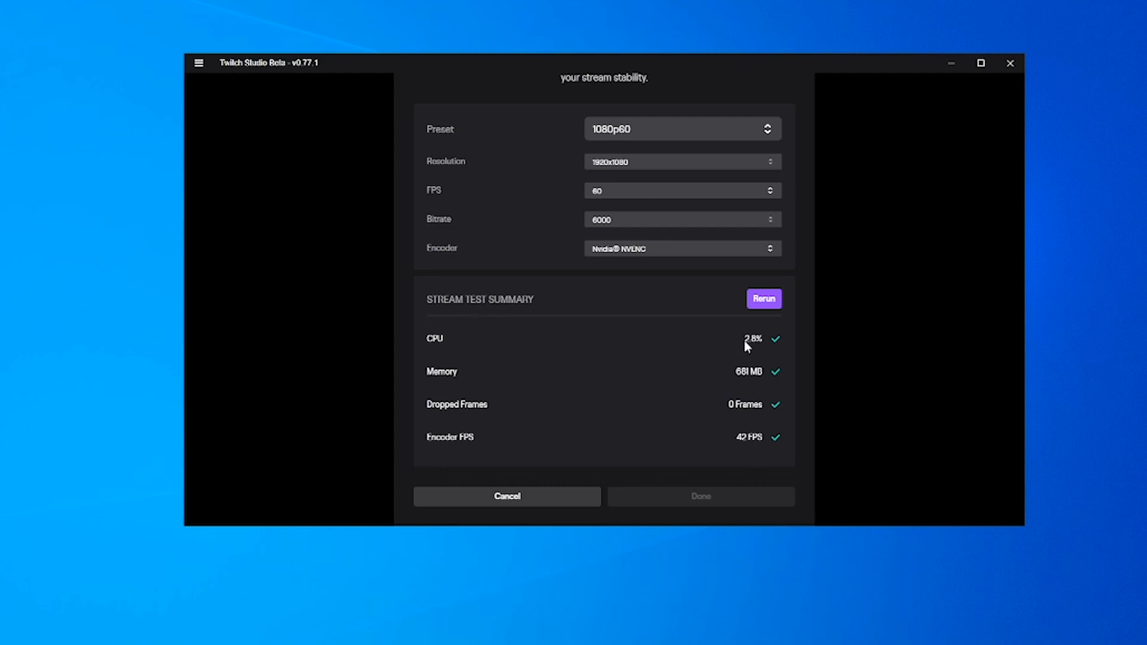
{"action": "mouse_move", "coordinate": [595, 395]}
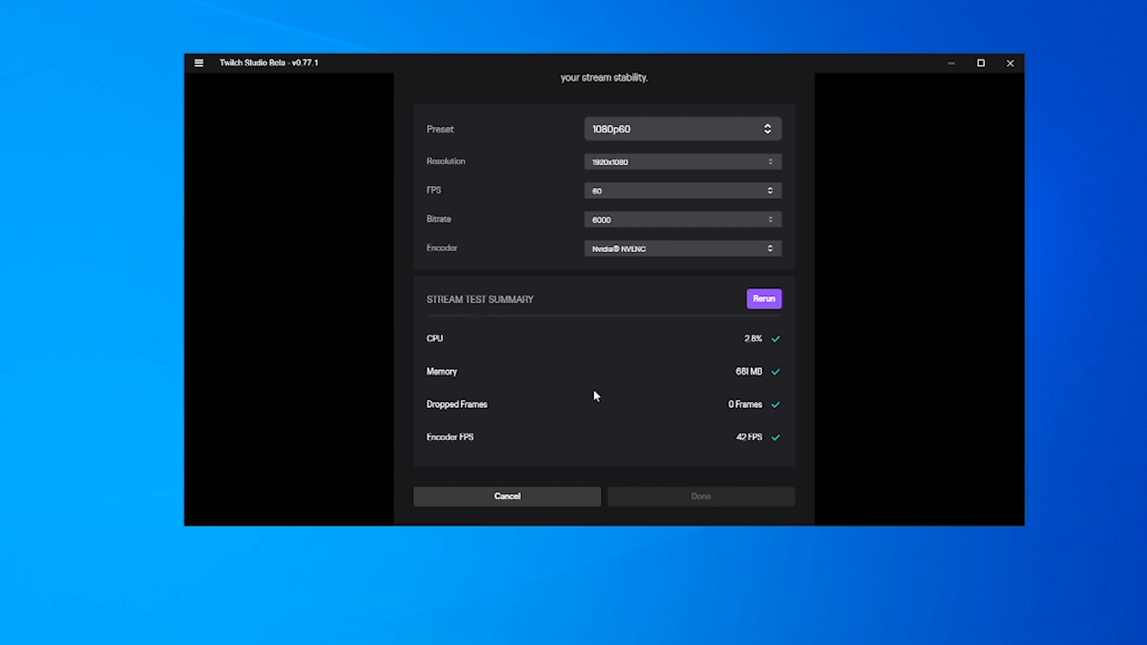
{"action": "mouse_move", "coordinate": [757, 378]}
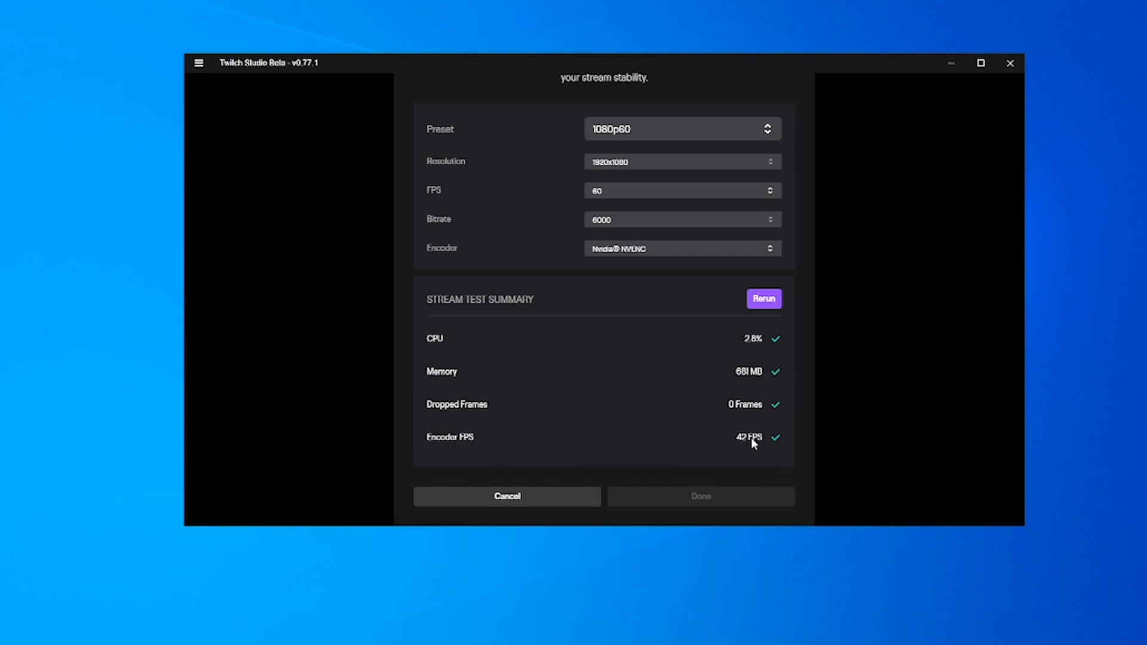
{"action": "mouse_move", "coordinate": [755, 438]}
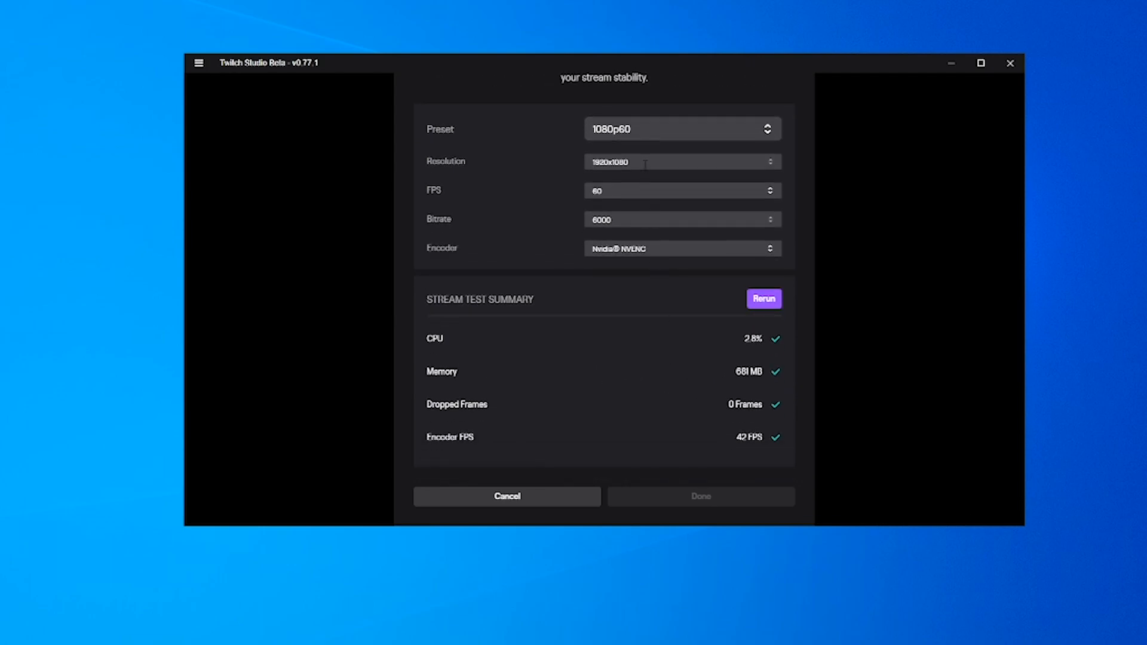
{"action": "left_click", "coordinate": [680, 160]}
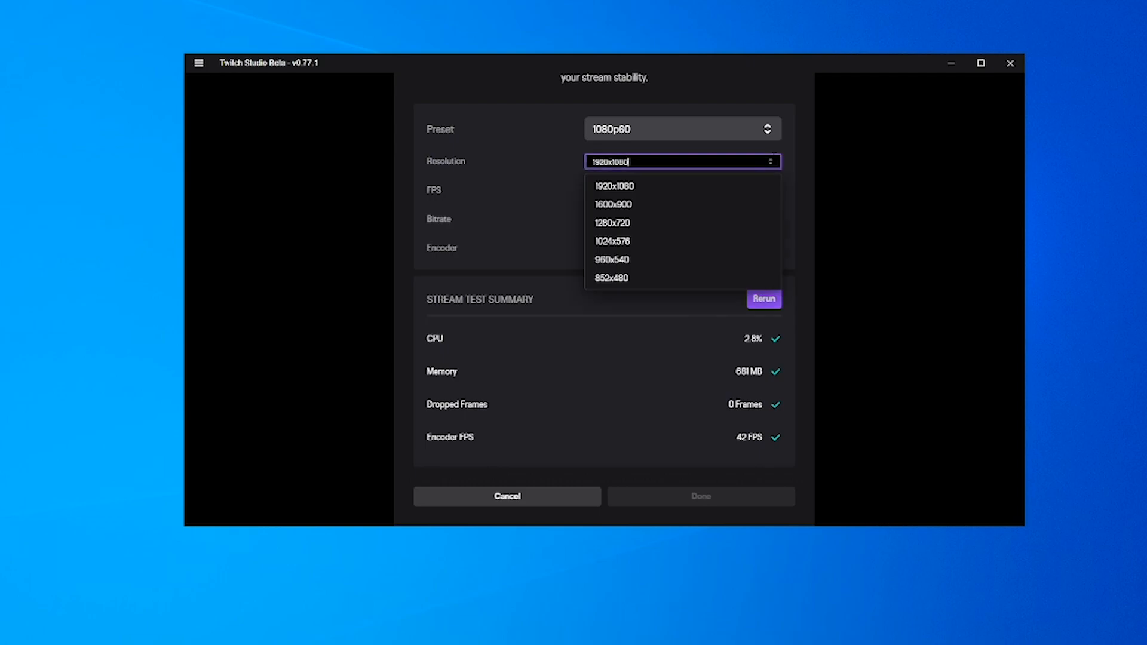
{"action": "left_click", "coordinate": [611, 186]}
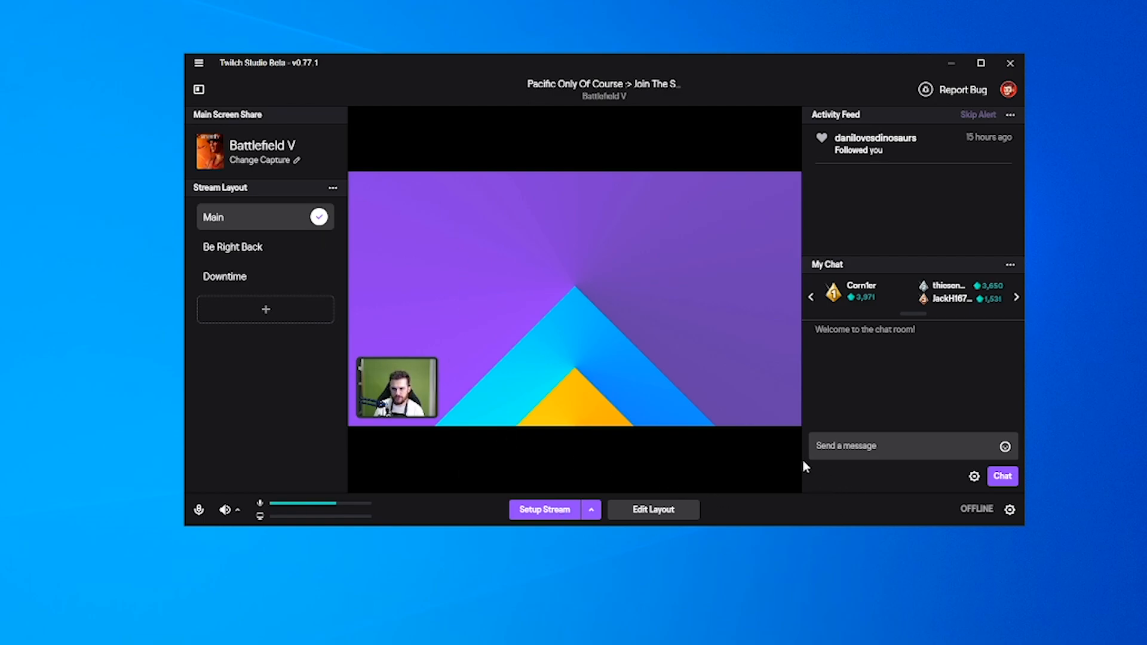
{"action": "mouse_move", "coordinate": [778, 459]}
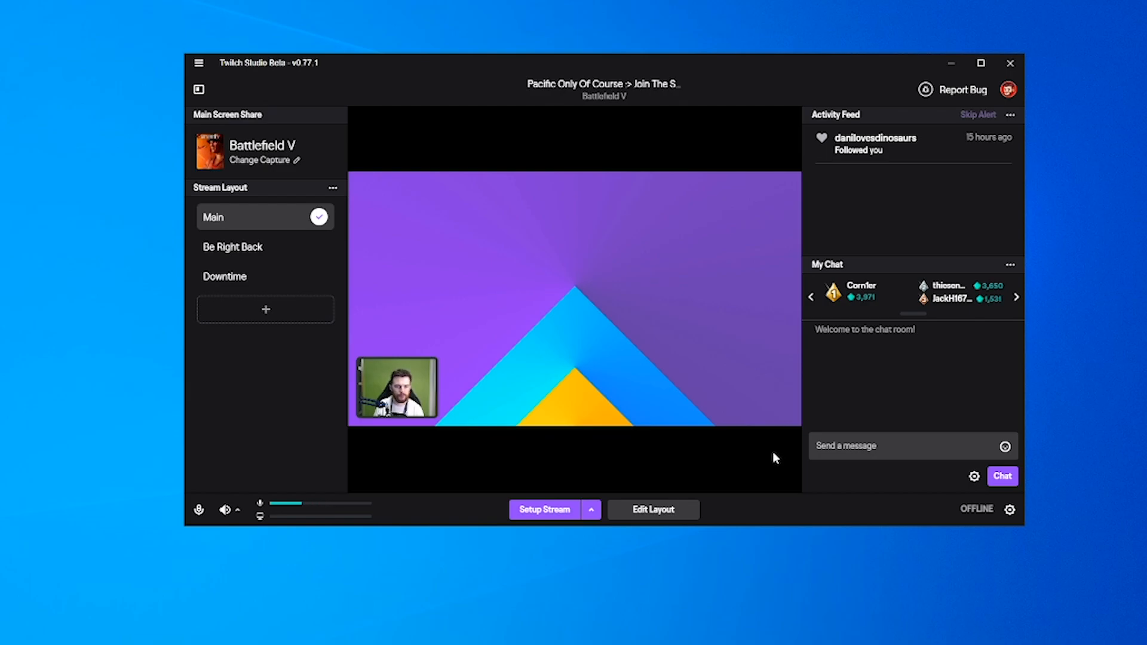
{"action": "mouse_move", "coordinate": [267, 166]}
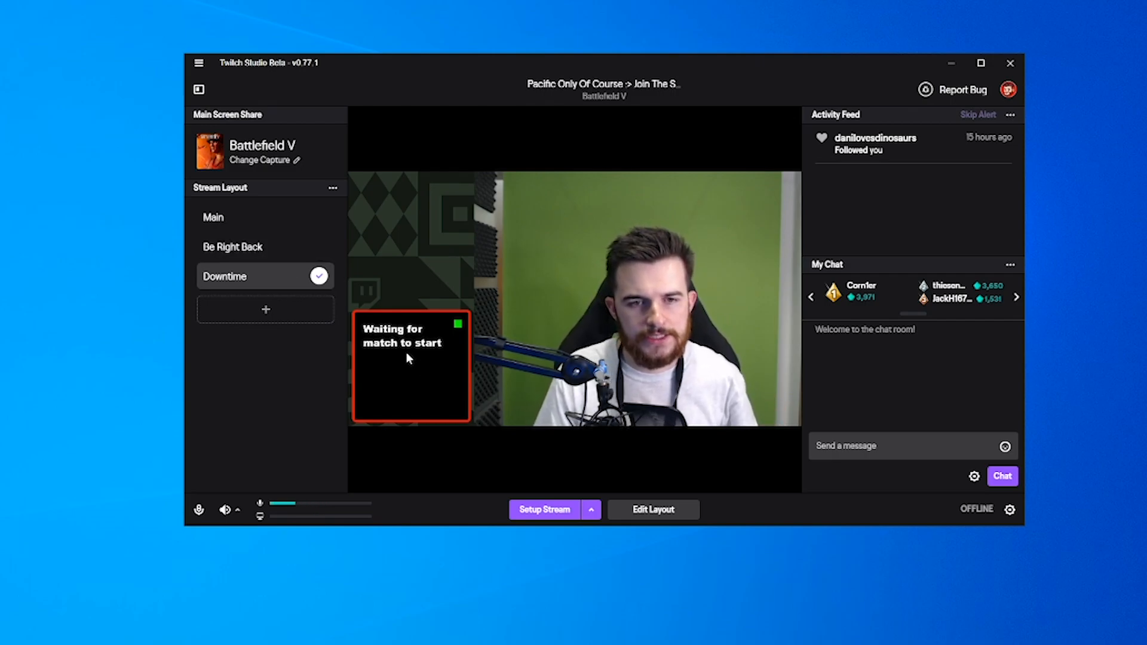
{"action": "left_click", "coordinate": [233, 247]}
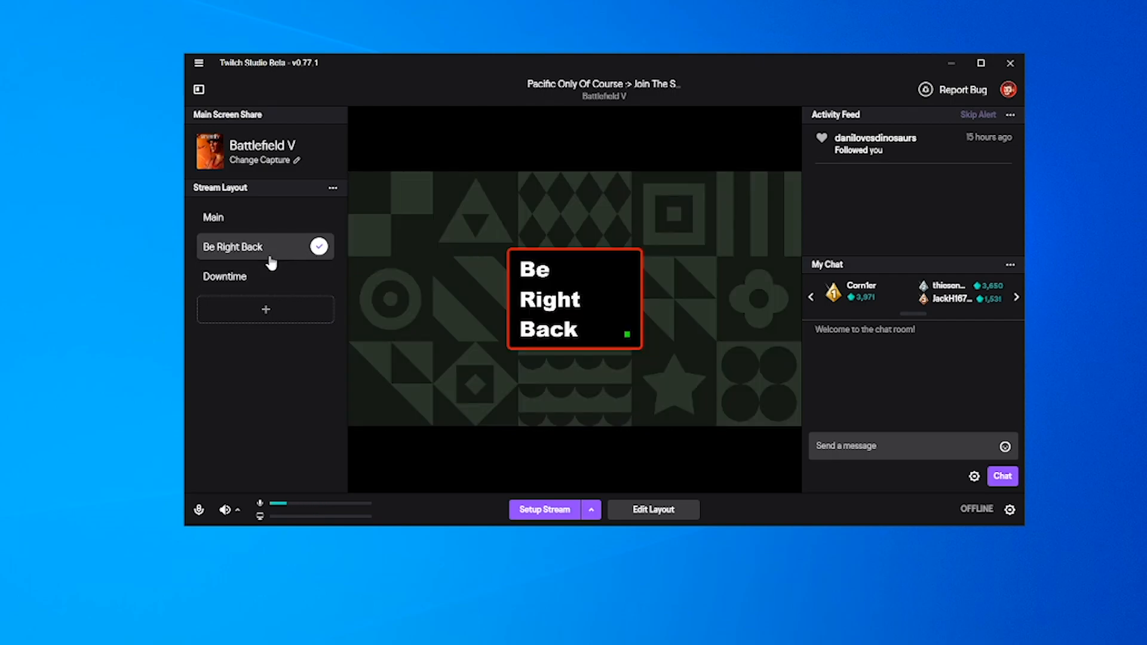
{"action": "left_click", "coordinate": [212, 218]}
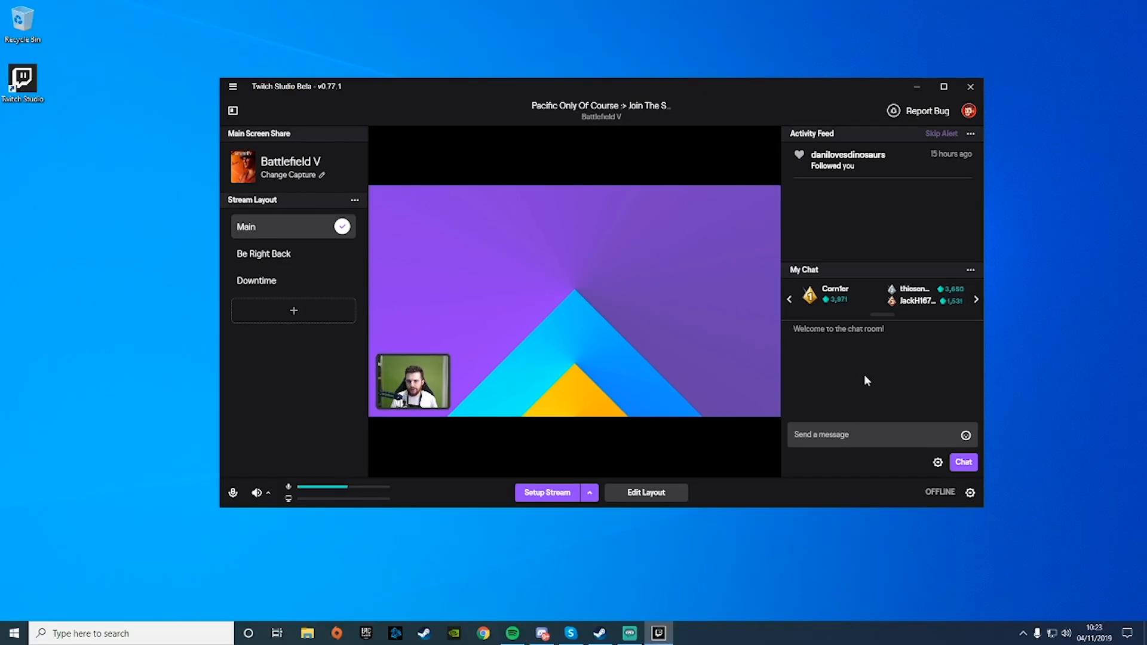
Maximize the Twitch Studio window and open the Main layout in the layout editor
{"action": "left_click", "coordinate": [943, 87]}
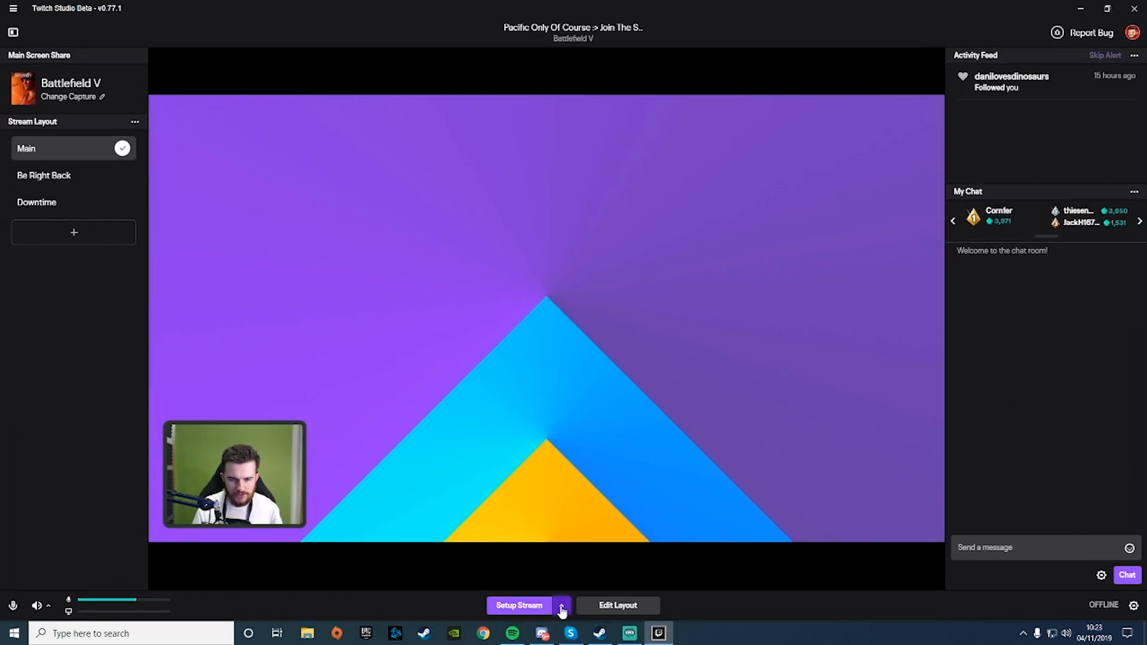
{"action": "left_click", "coordinate": [561, 605]}
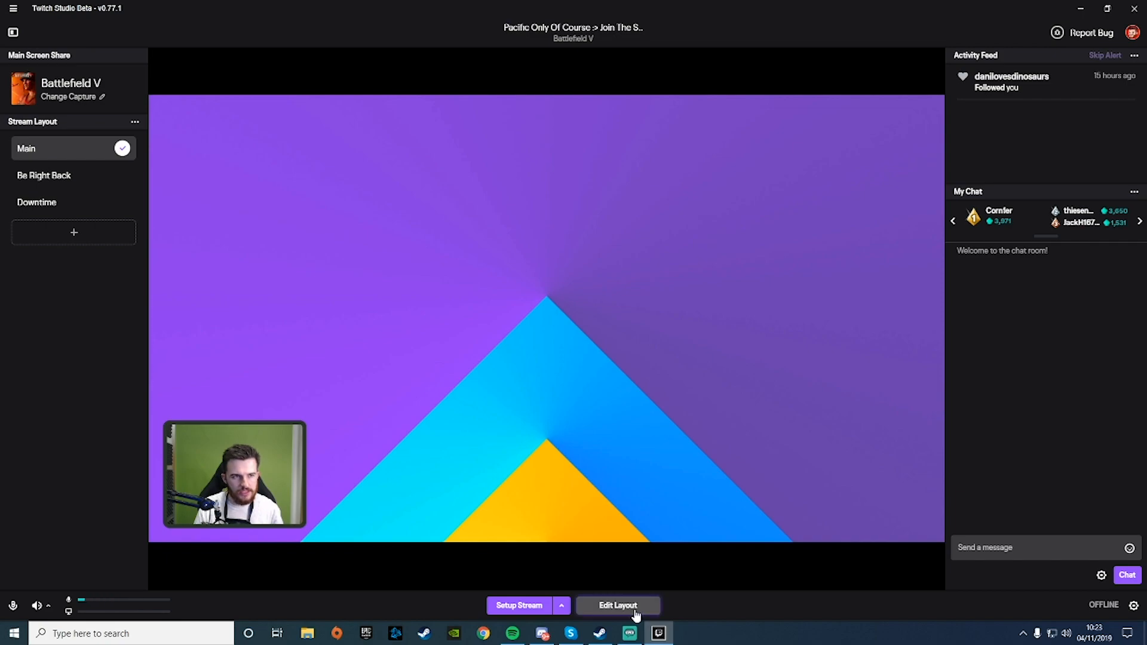
{"action": "left_click", "coordinate": [617, 605]}
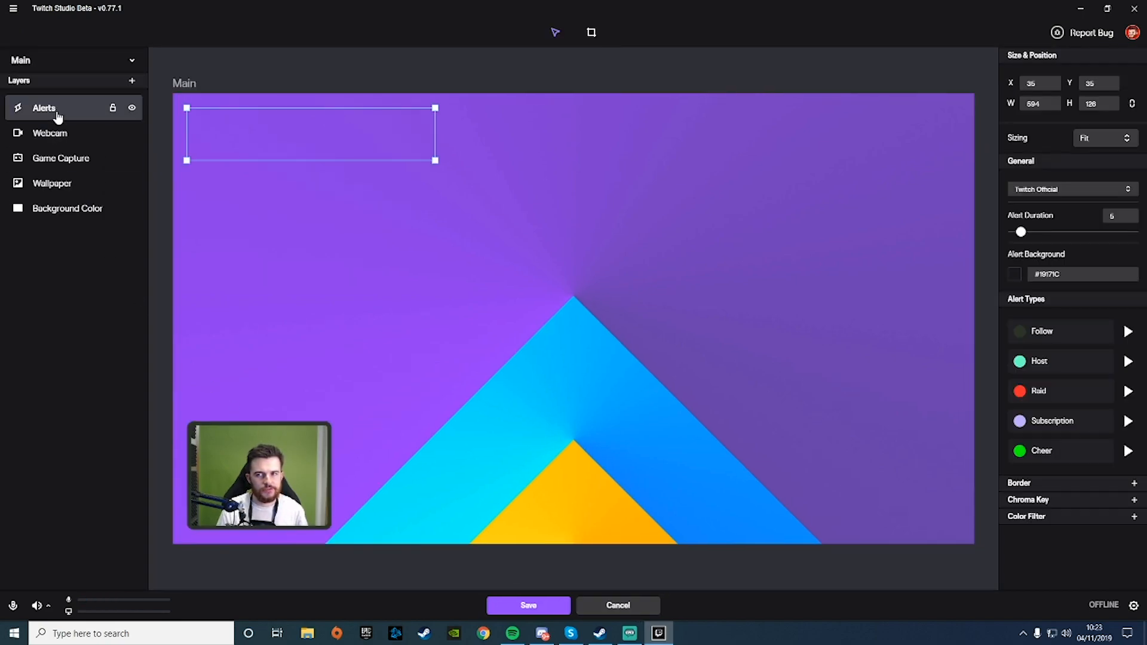
Inspect the Webcam, Wallpaper and Background Color layers, nudging the webcam without keeping it
{"action": "left_click", "coordinate": [50, 133]}
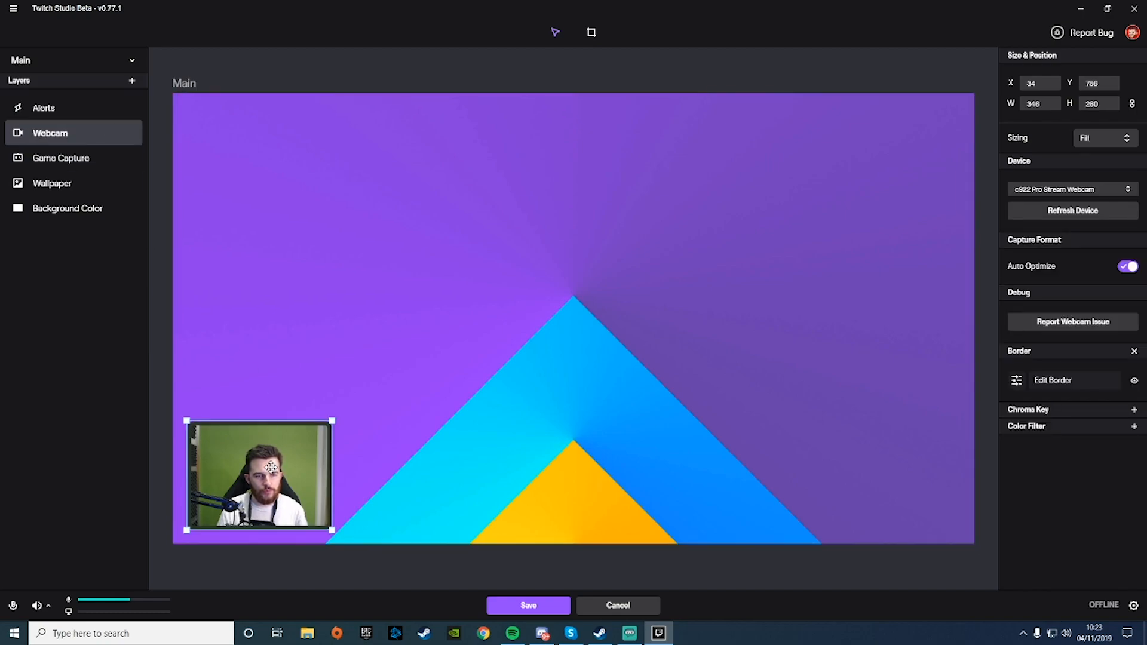
{"action": "left_click_drag", "start_coordinate": [268, 475], "coordinate": [254, 478]}
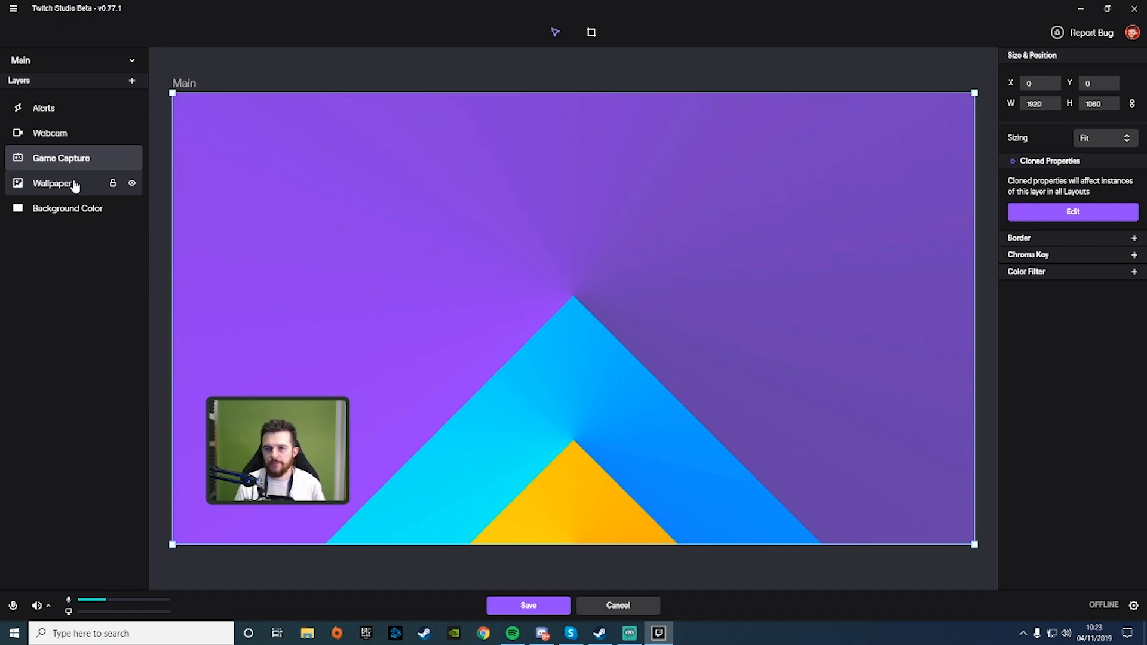
{"action": "left_click", "coordinate": [51, 183]}
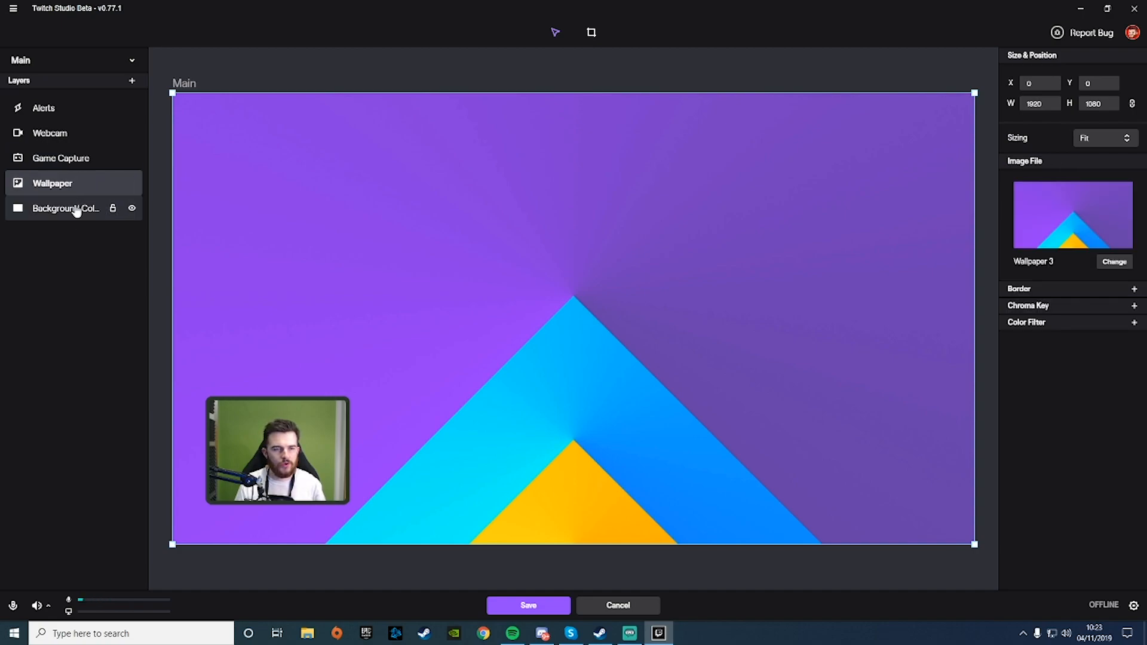
{"action": "left_click", "coordinate": [68, 208]}
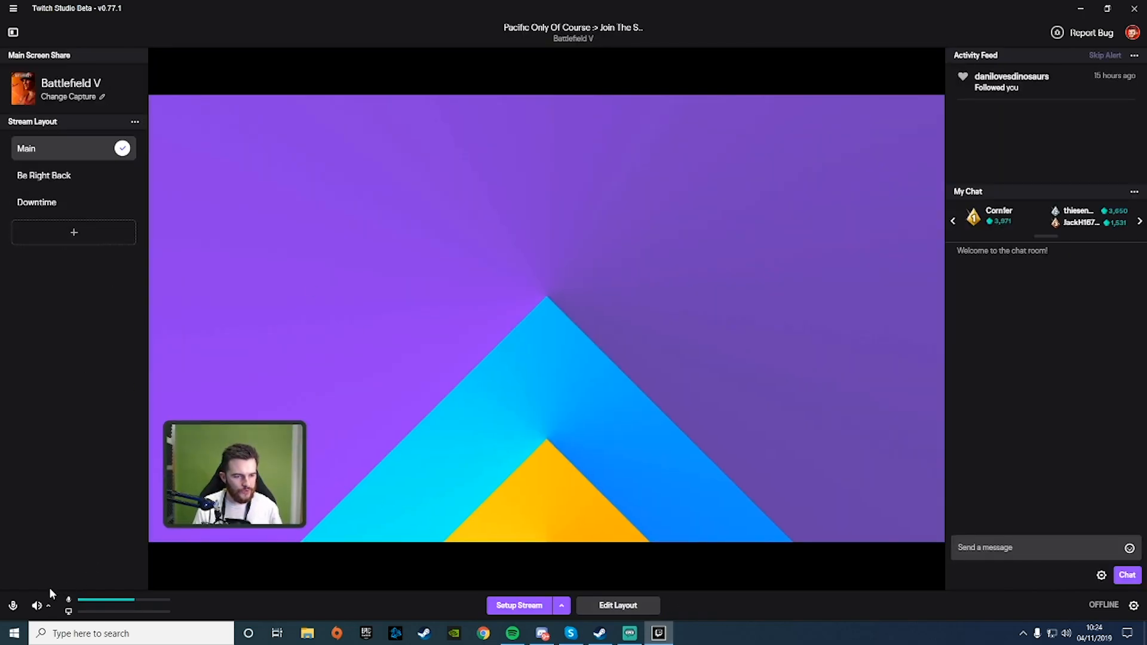
{"action": "left_click", "coordinate": [12, 605]}
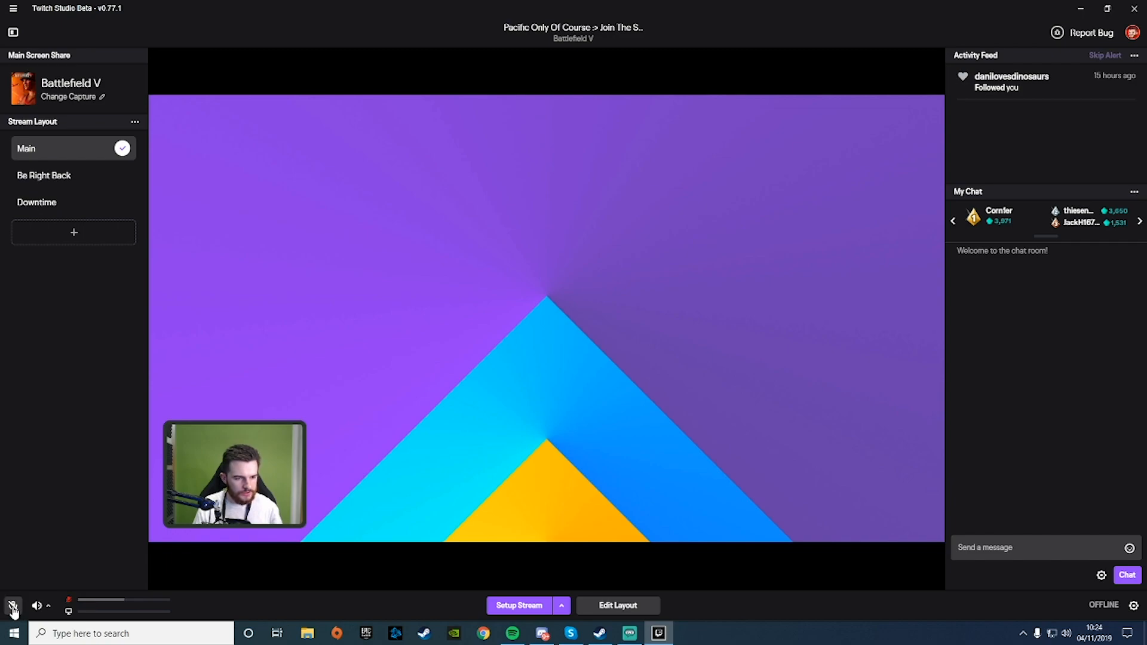
{"action": "left_click", "coordinate": [36, 605]}
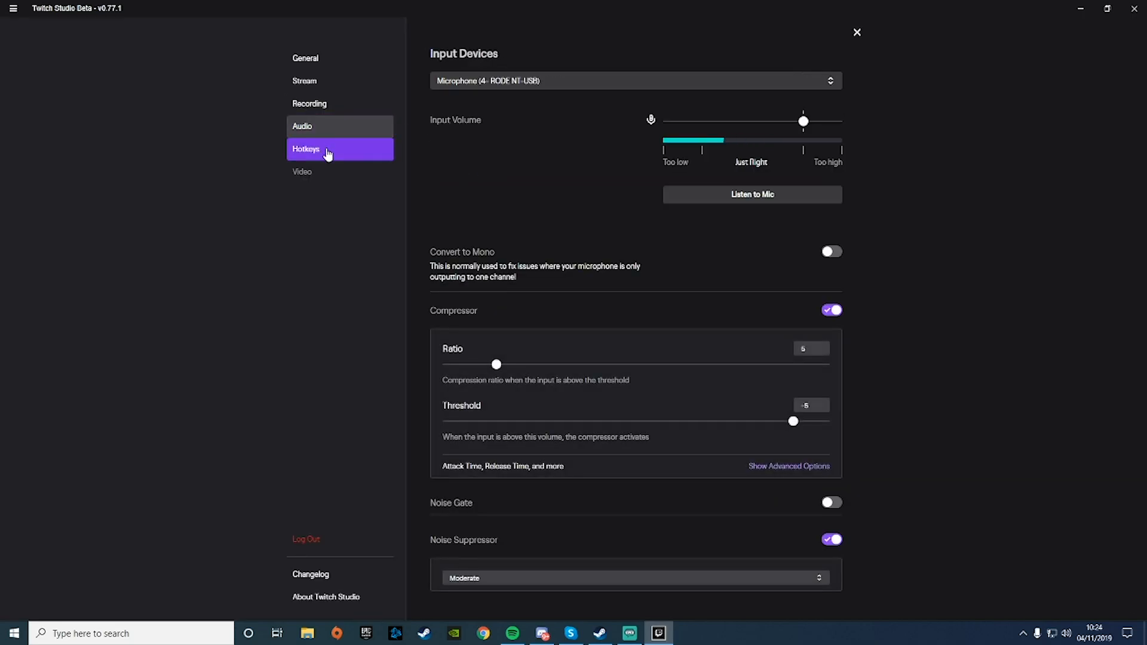
View the Hotkeys settings page, then bring up the Stream Info panel
{"action": "left_click", "coordinate": [306, 149]}
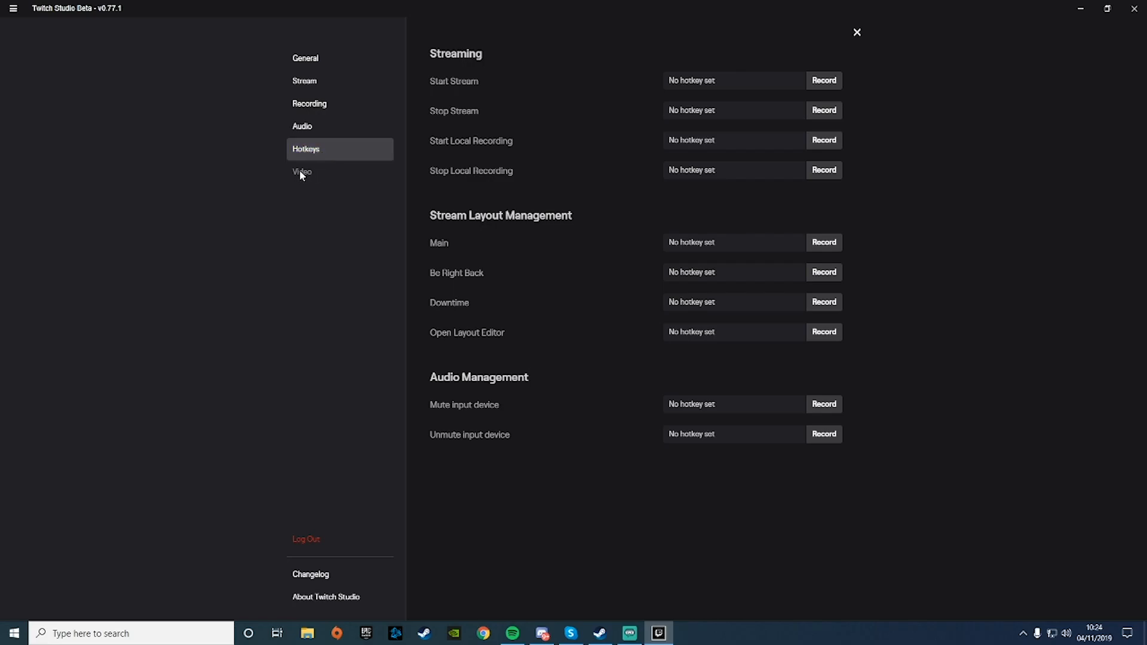
{"action": "left_click", "coordinate": [856, 32]}
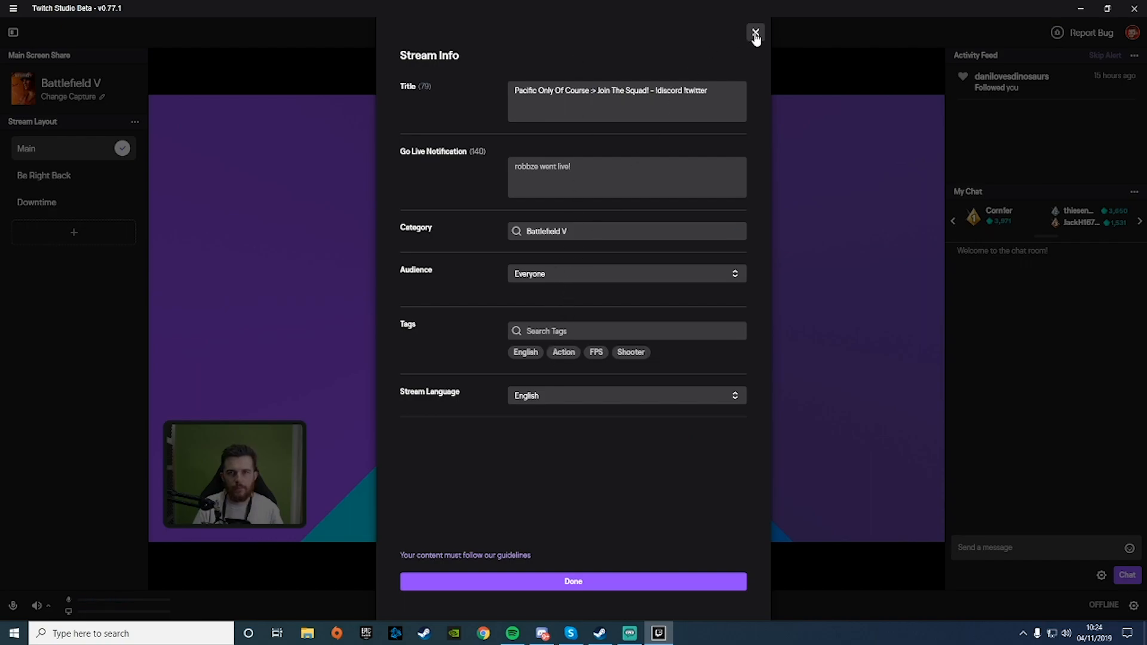
Close the Stream Info panel after reviewing the title, Battlefield V category and tags
{"action": "left_click", "coordinate": [755, 35]}
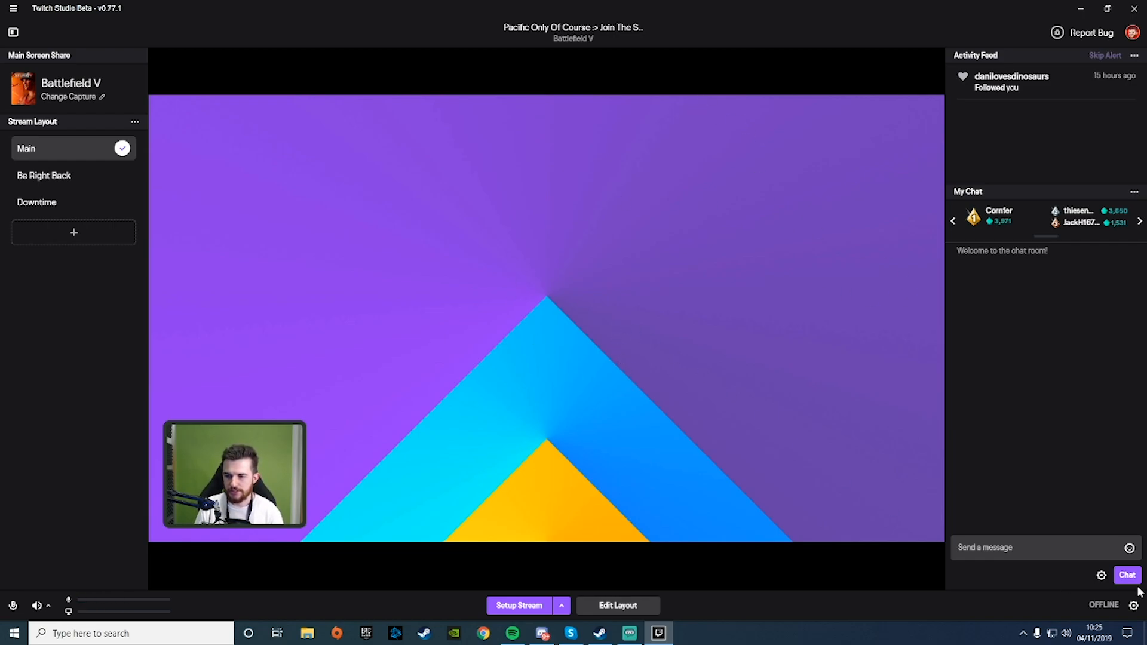
Open the chat settings gear beside Chat, landing on the General settings page
{"action": "left_click", "coordinate": [1101, 574]}
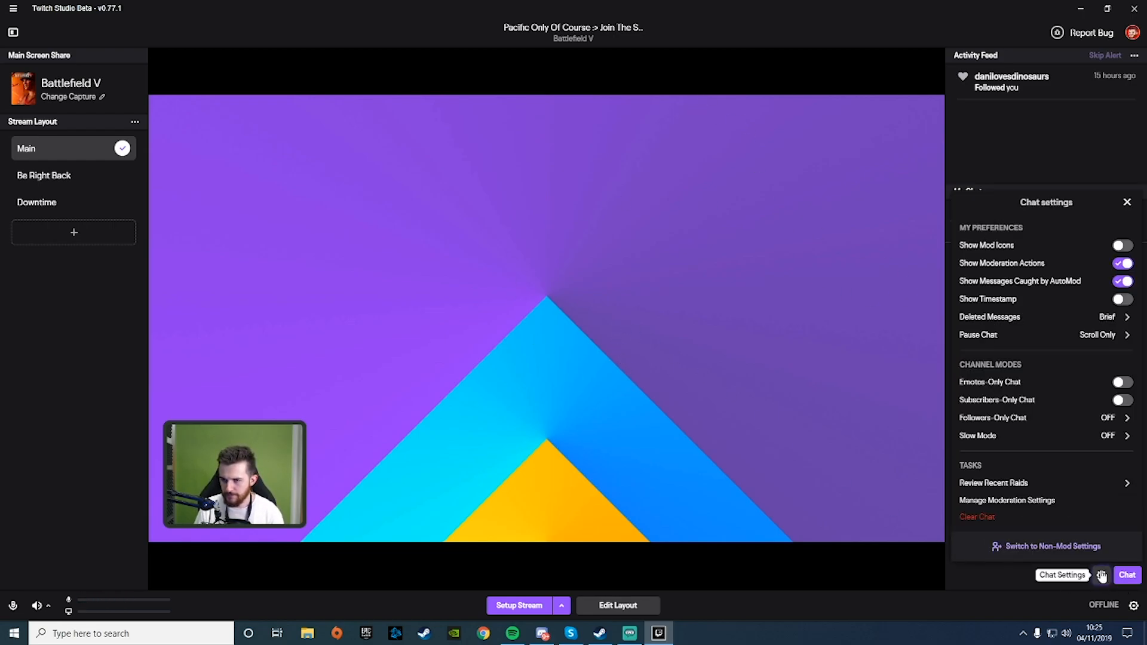
{"action": "left_click", "coordinate": [1126, 202]}
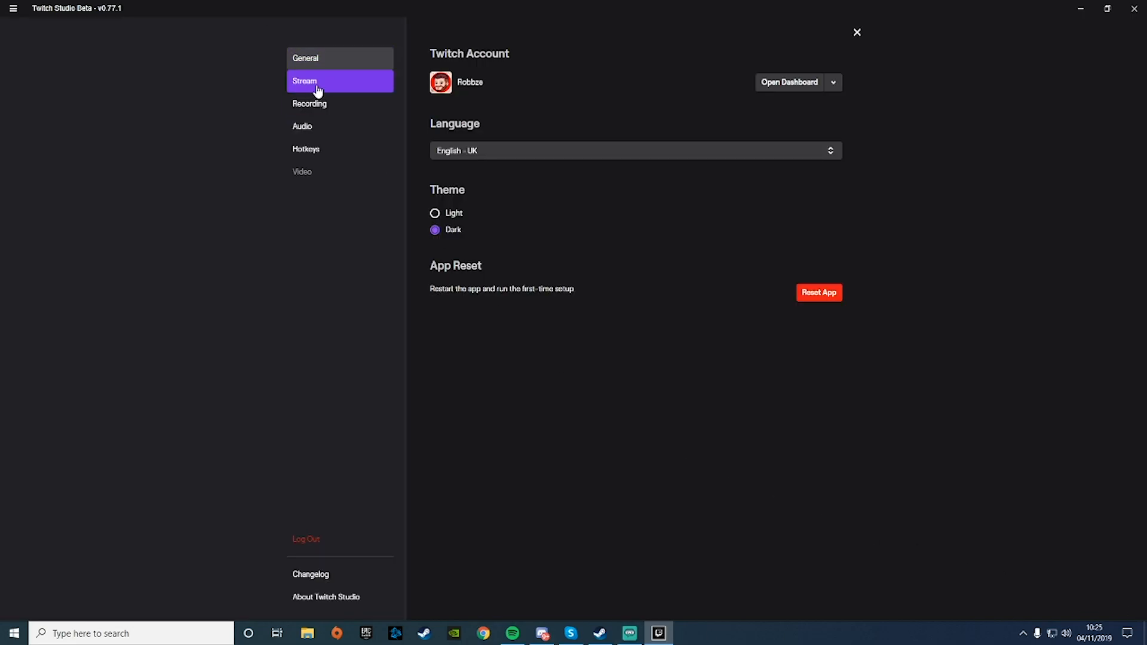
{"action": "mouse_move", "coordinate": [350, 88]}
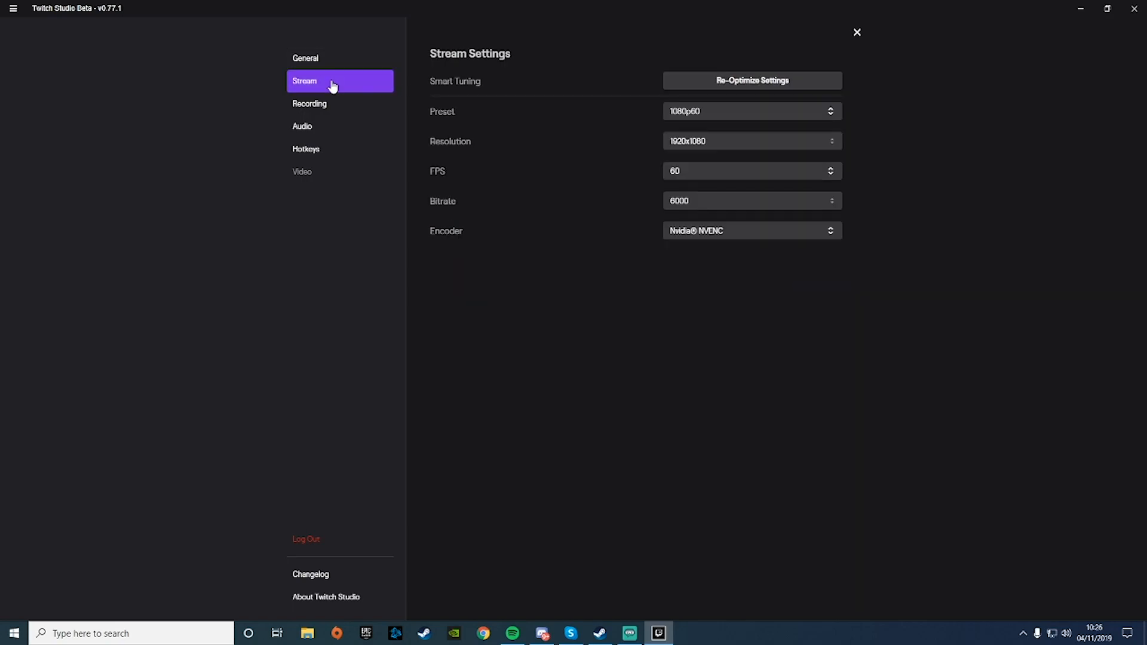
{"action": "left_click", "coordinate": [302, 126]}
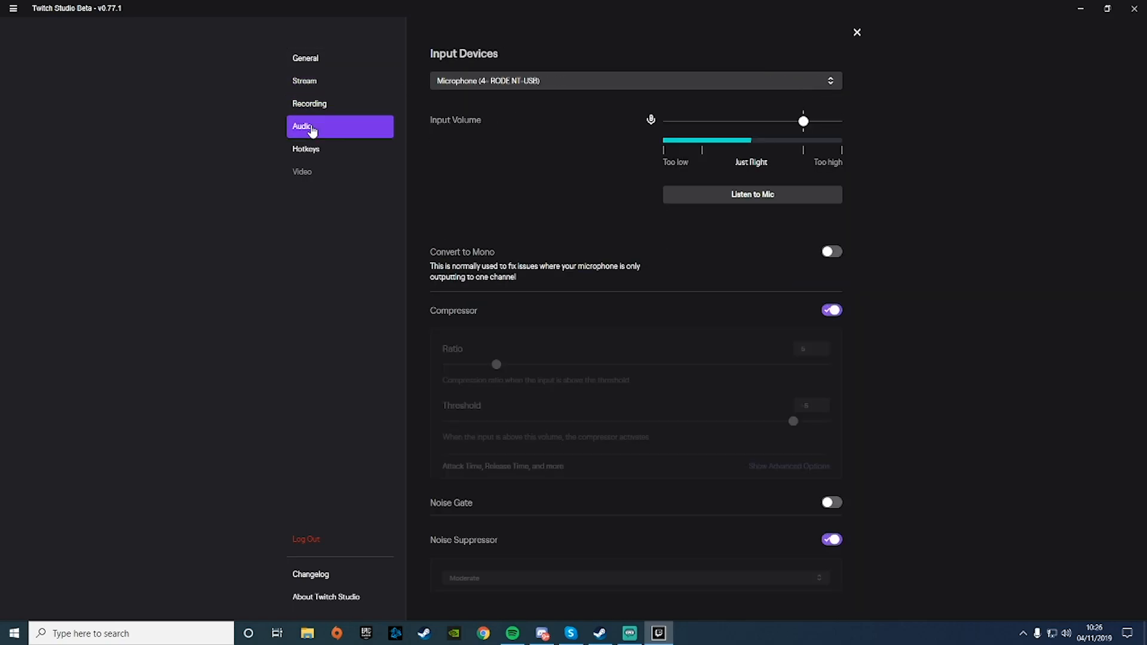
{"action": "left_click", "coordinate": [306, 149]}
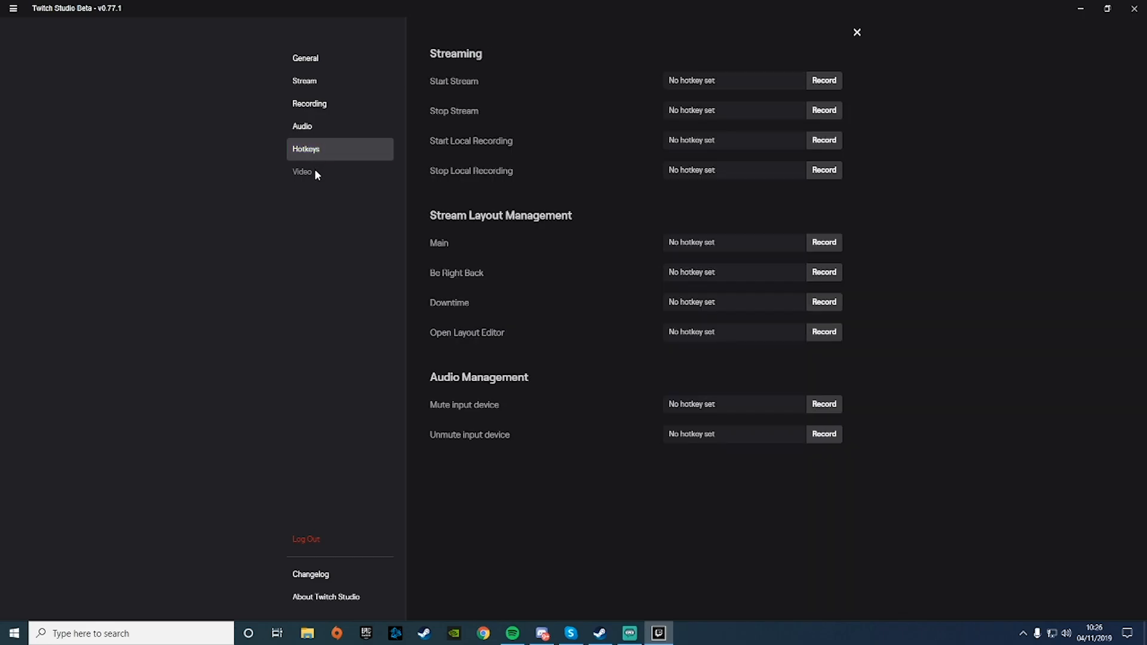
{"action": "mouse_move", "coordinate": [301, 185]}
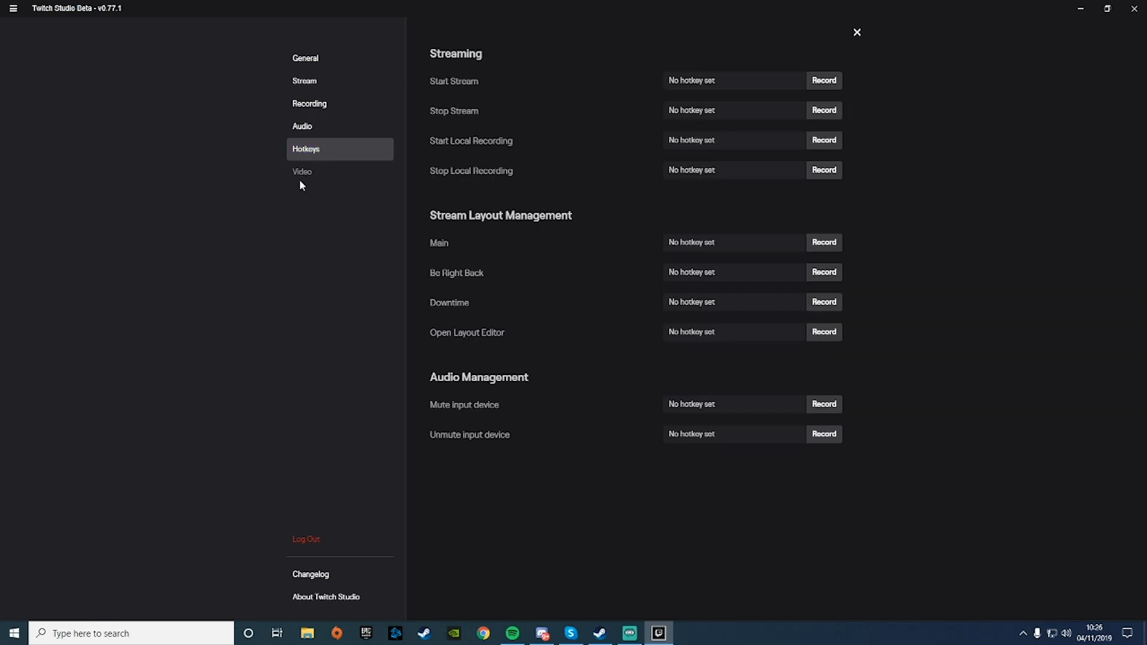
{"action": "left_click", "coordinate": [306, 58]}
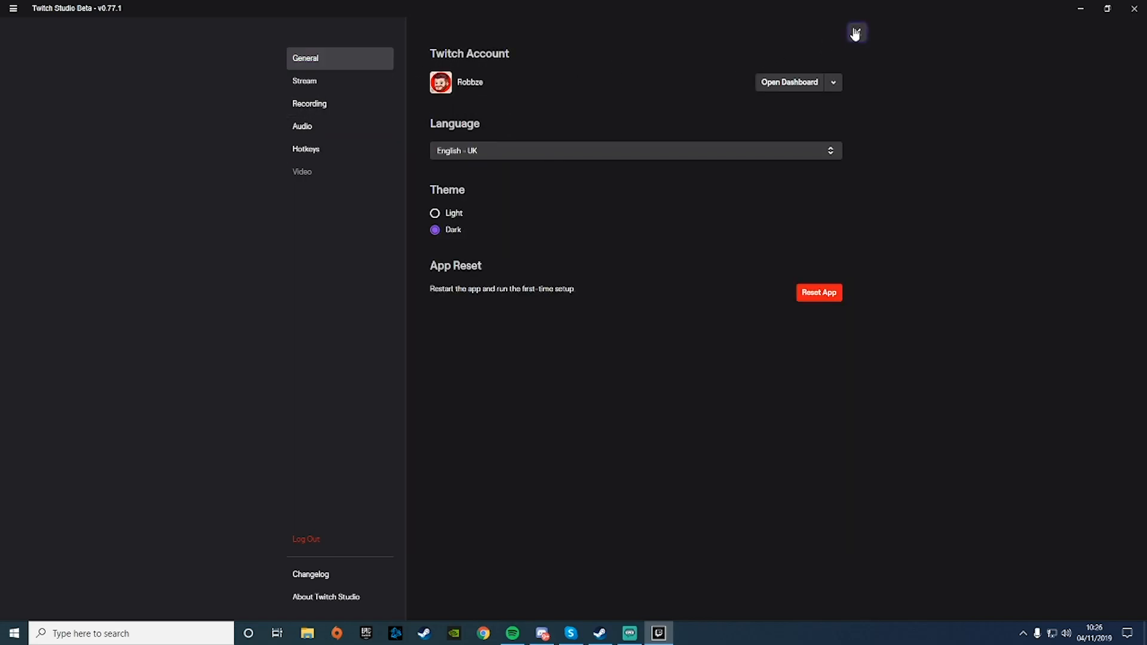
{"action": "left_click", "coordinate": [857, 32]}
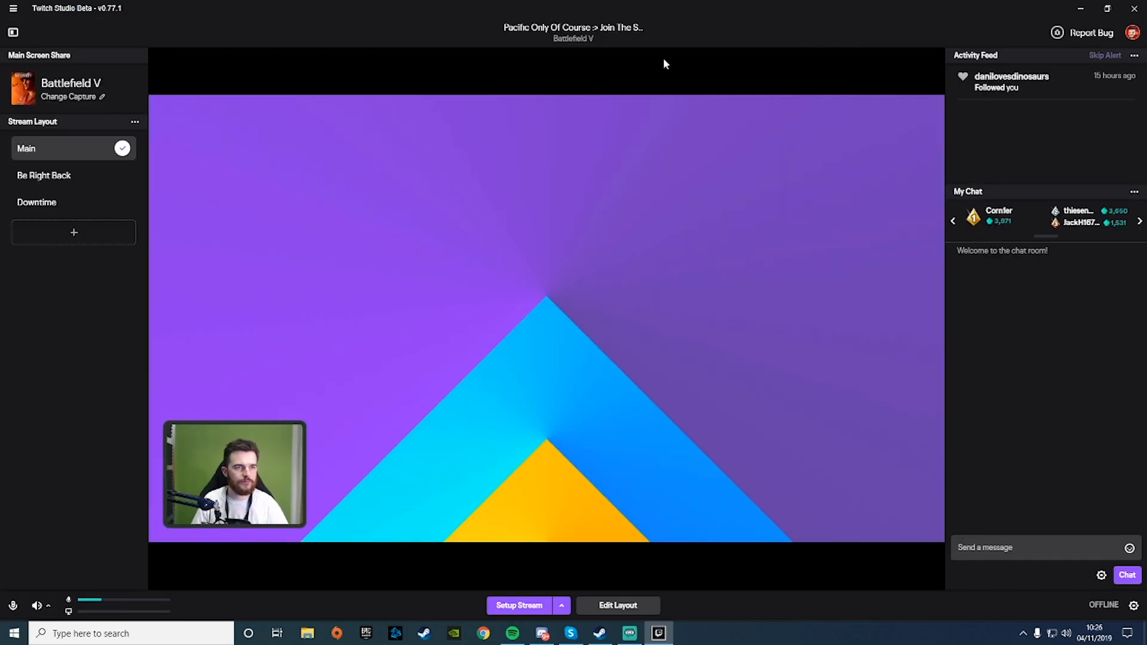